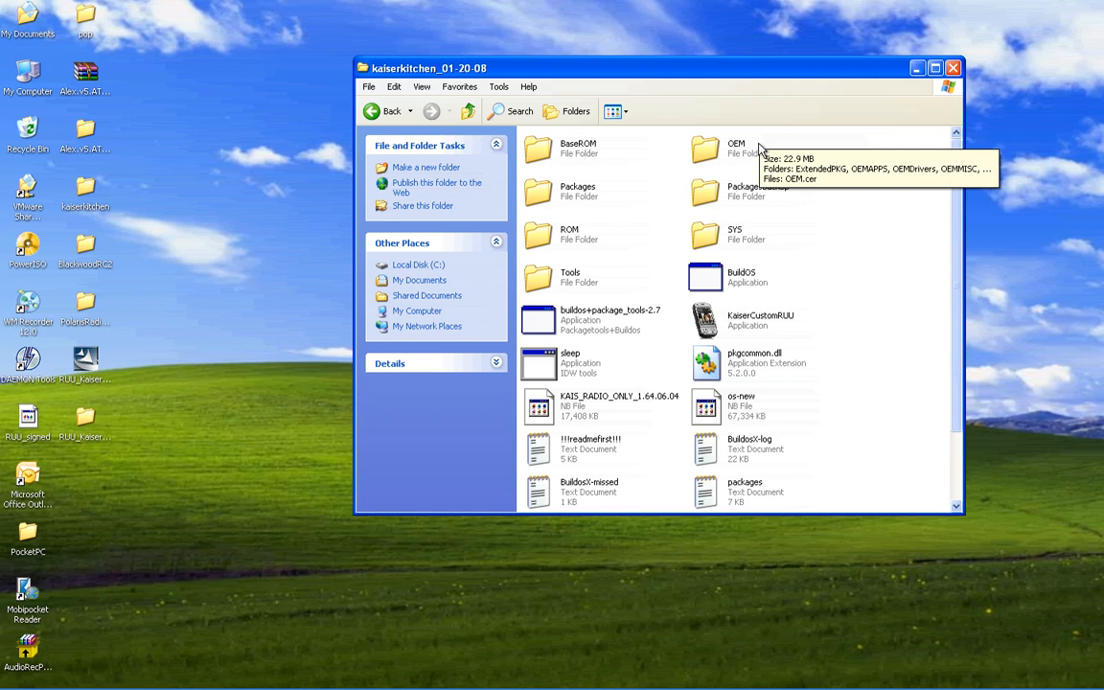
mouse_move(847, 249)
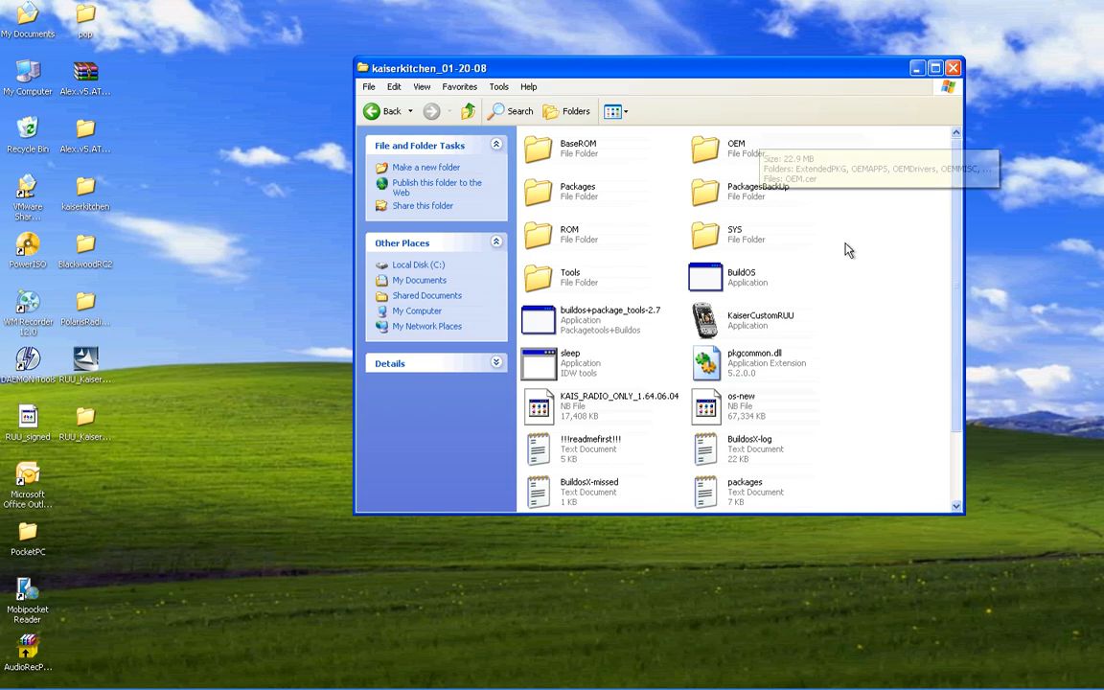
mouse_move(713, 202)
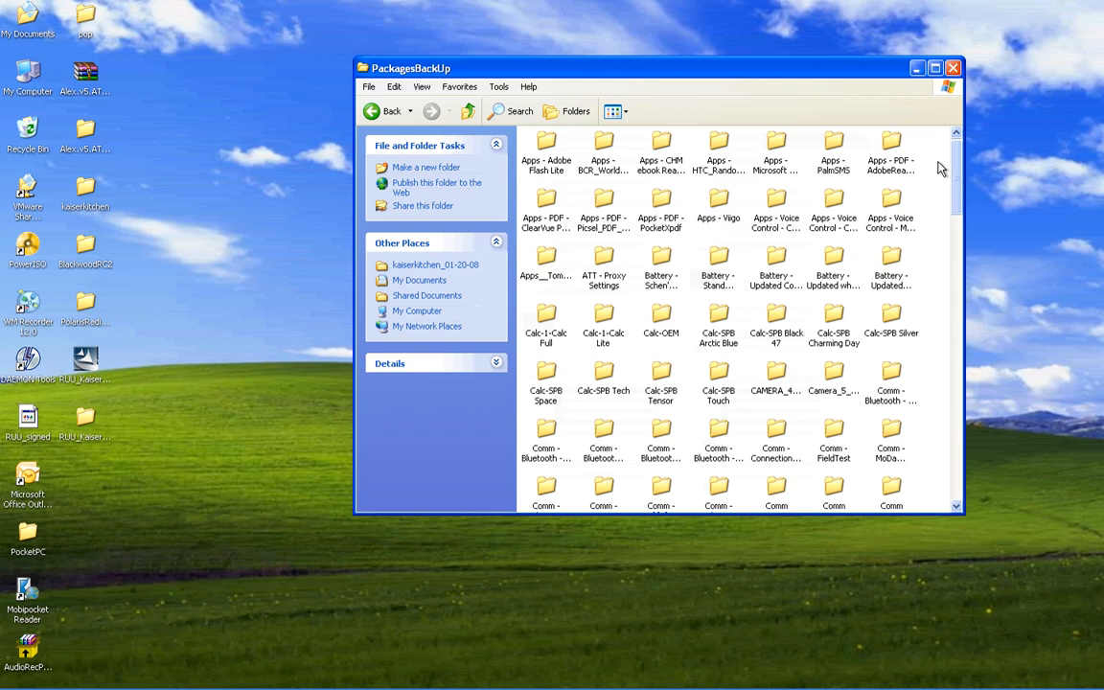
Step: Return to the kaiserkitchen folder, then open the PocketPC folder from the desktop
scroll(down, 3)
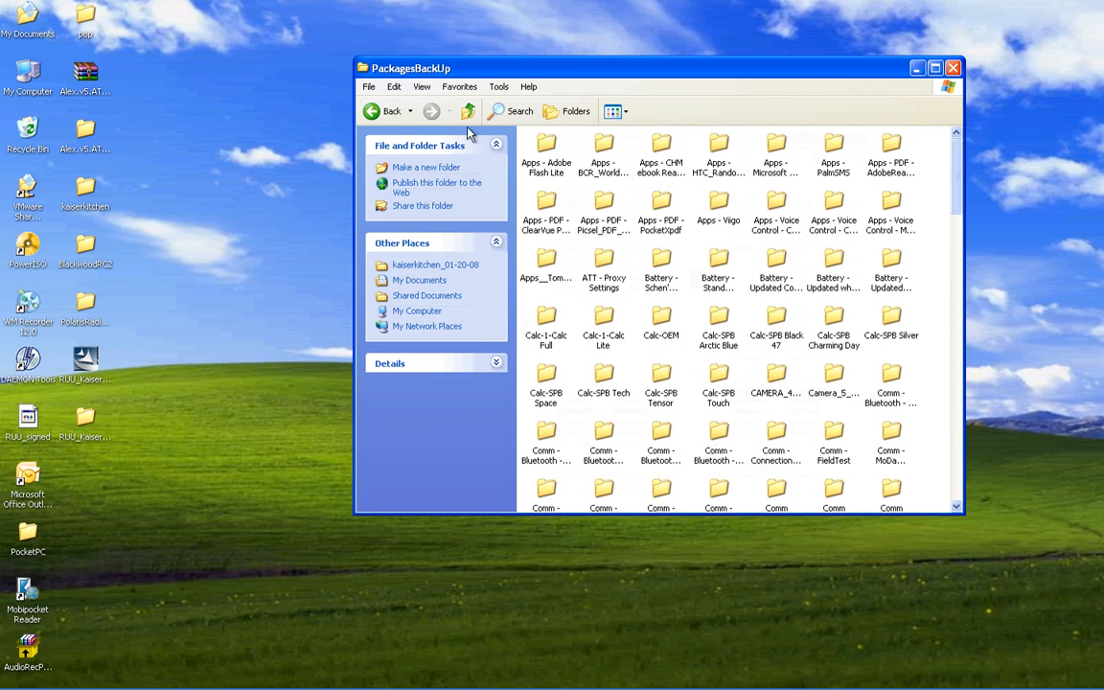
click(468, 111)
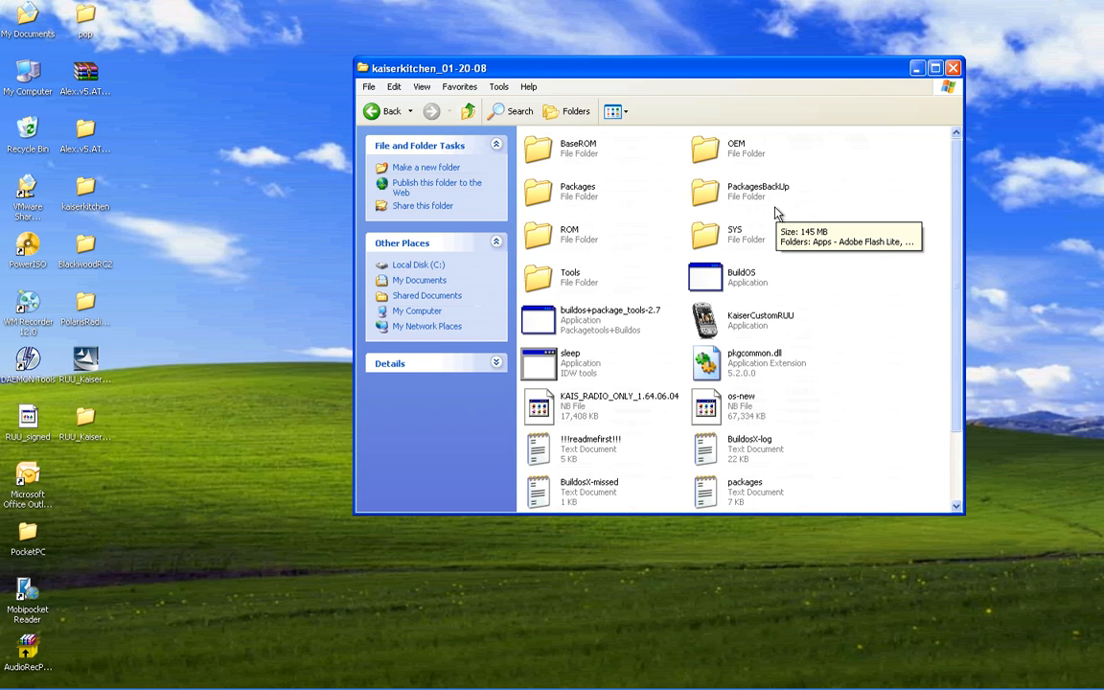
mouse_move(757, 234)
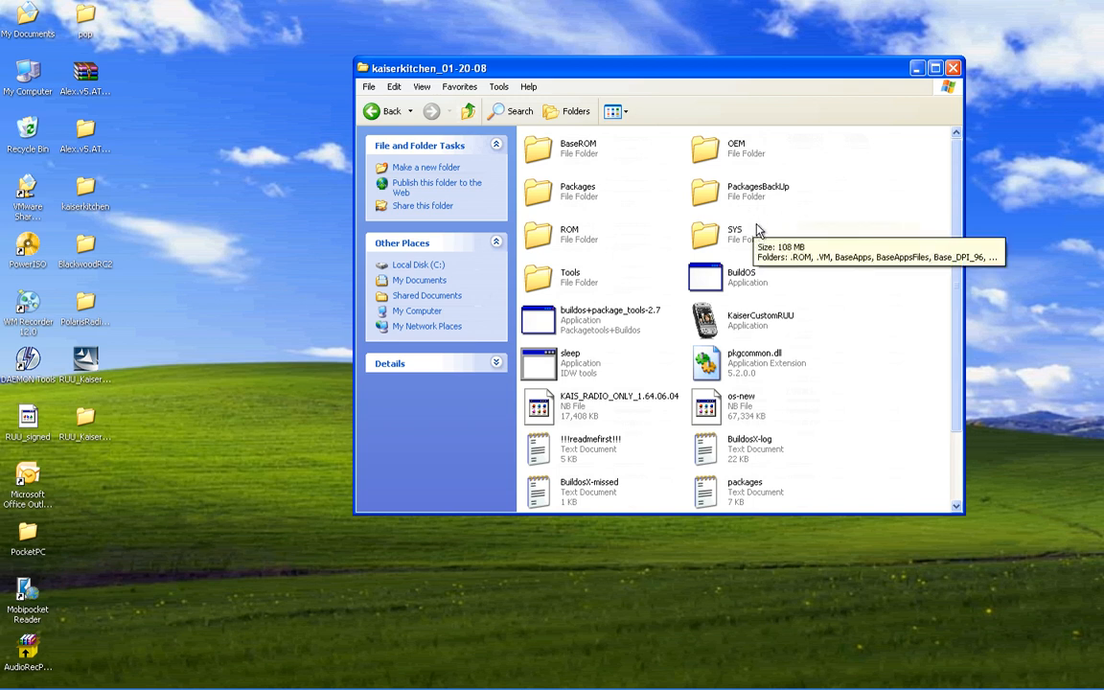
mouse_move(276, 322)
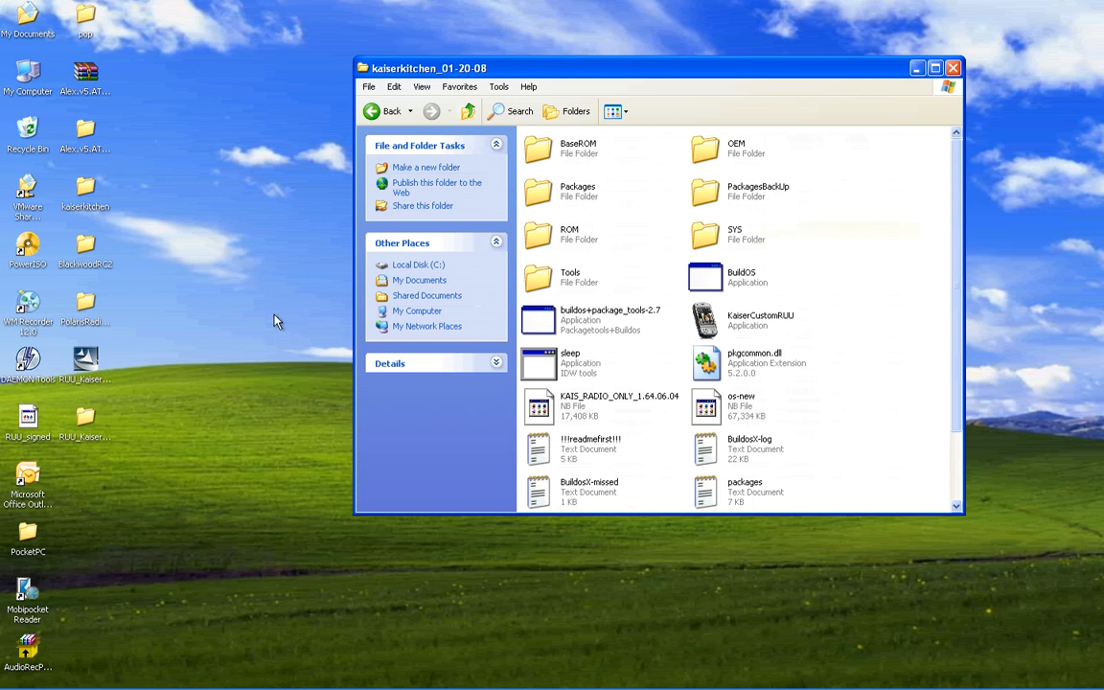
click(26, 532)
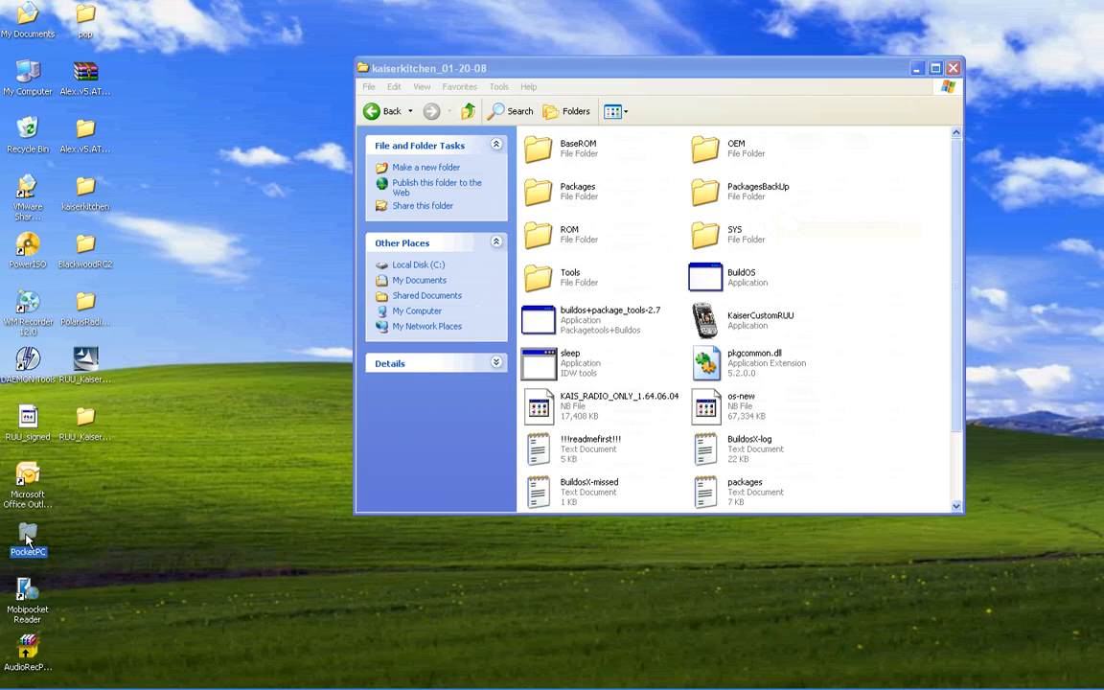
double_click(27, 537)
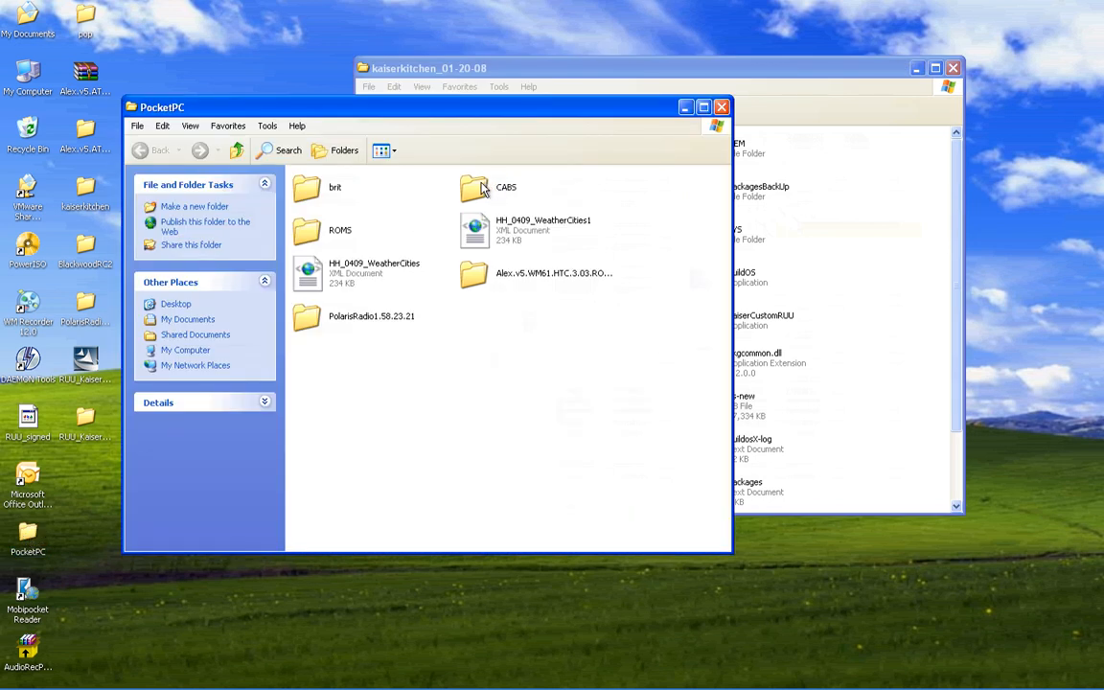
Step: Open the CABS subfolder and select the VisualGPSceInstall archive
double_click(473, 188)
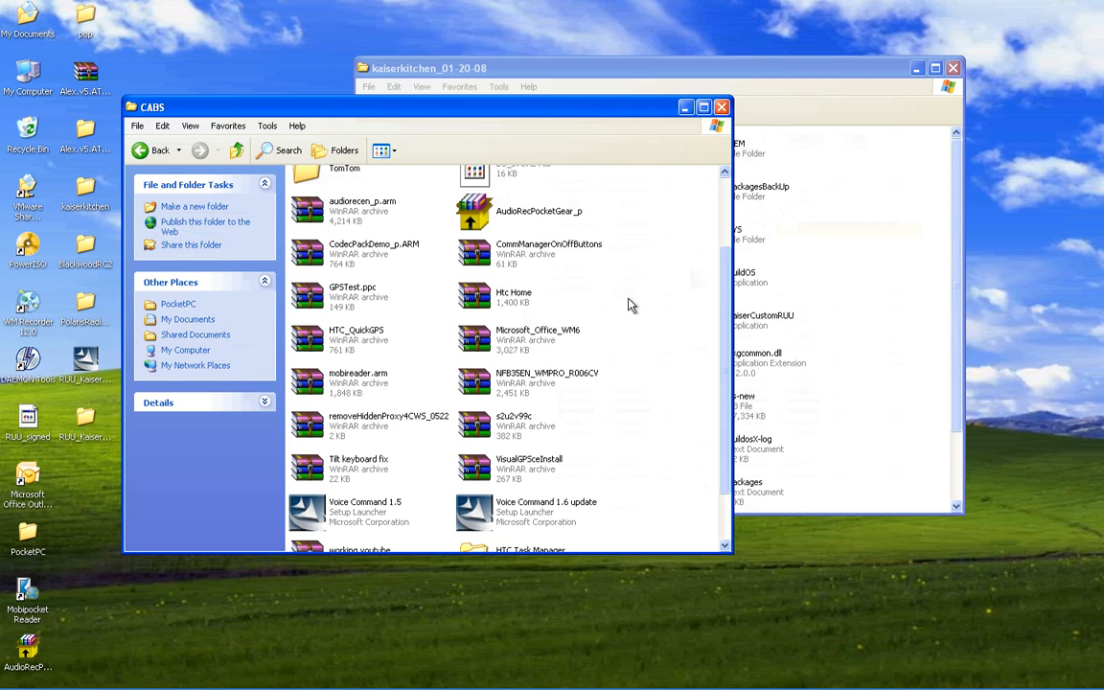
mouse_move(309, 387)
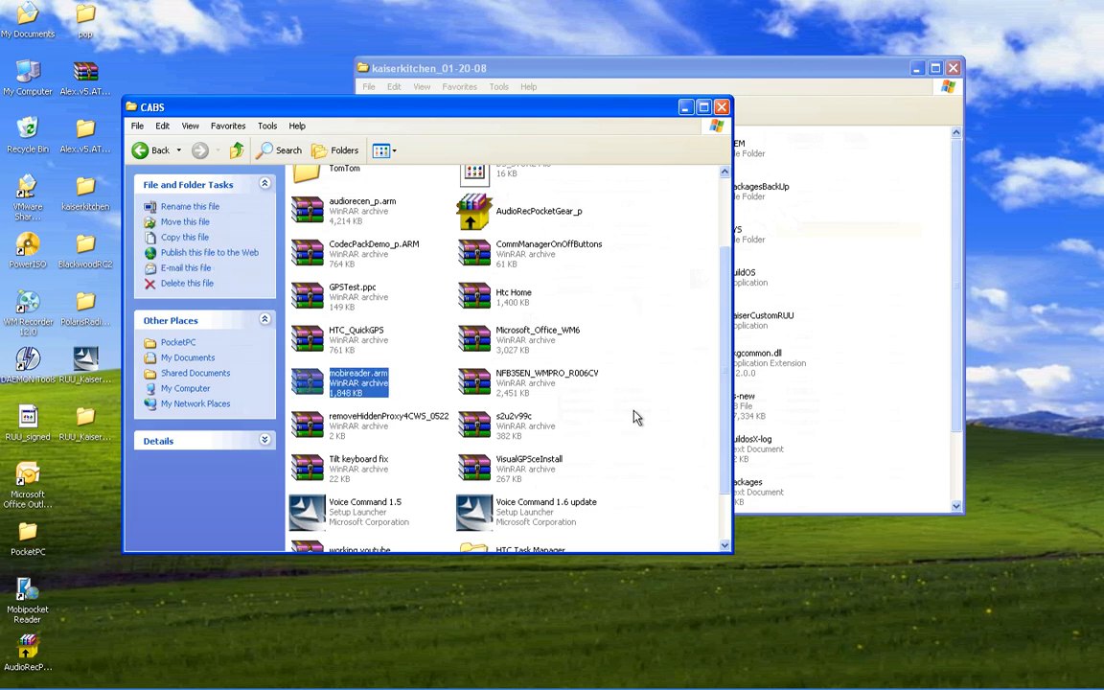
click(647, 390)
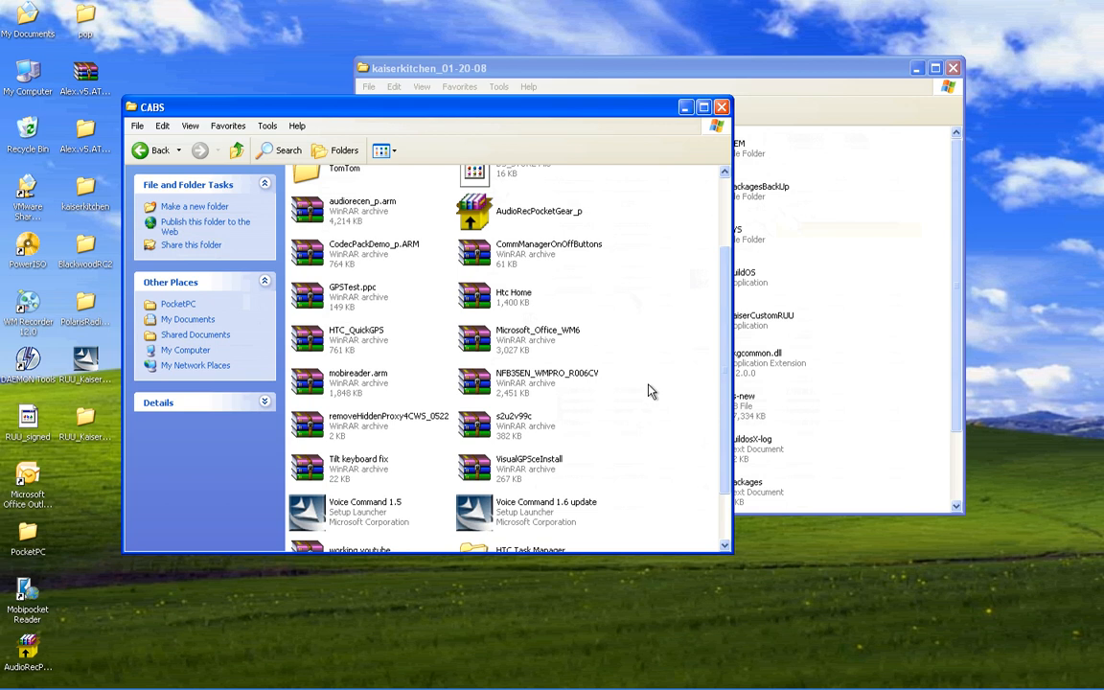
mouse_move(468, 469)
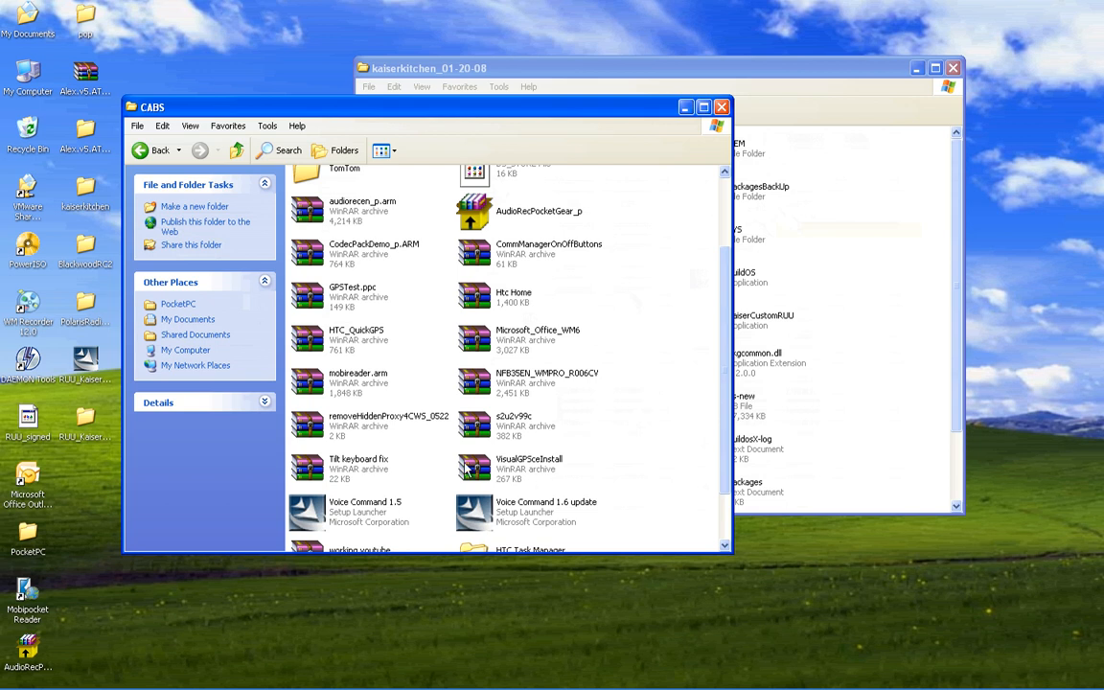
click(529, 462)
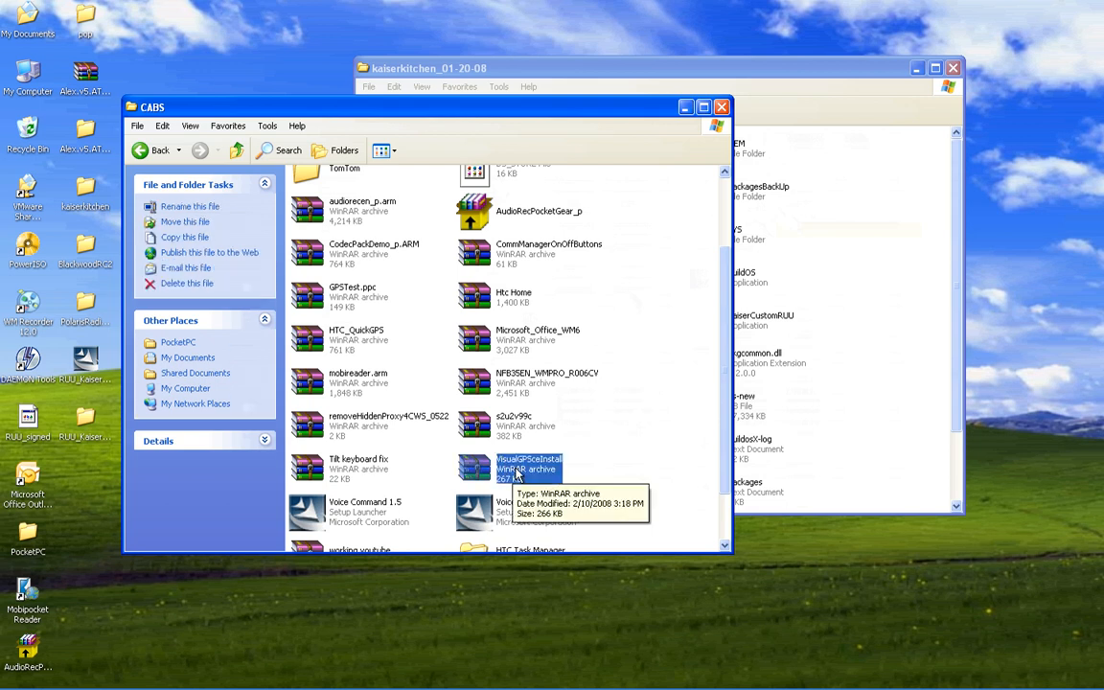
mouse_move(479, 475)
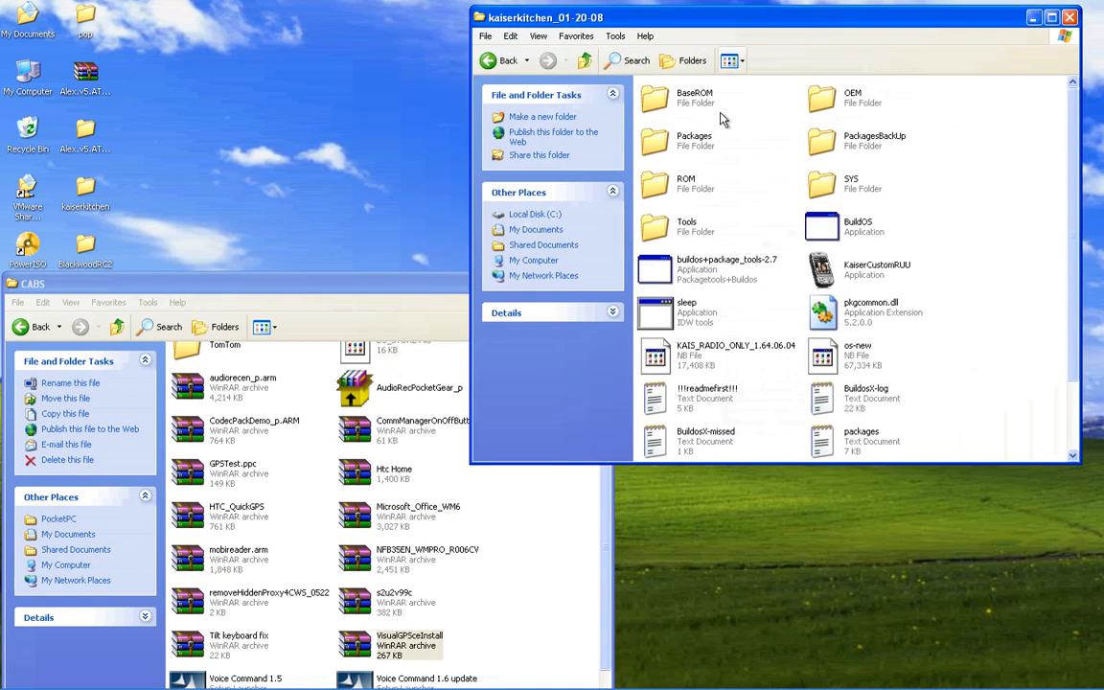
mouse_move(584, 481)
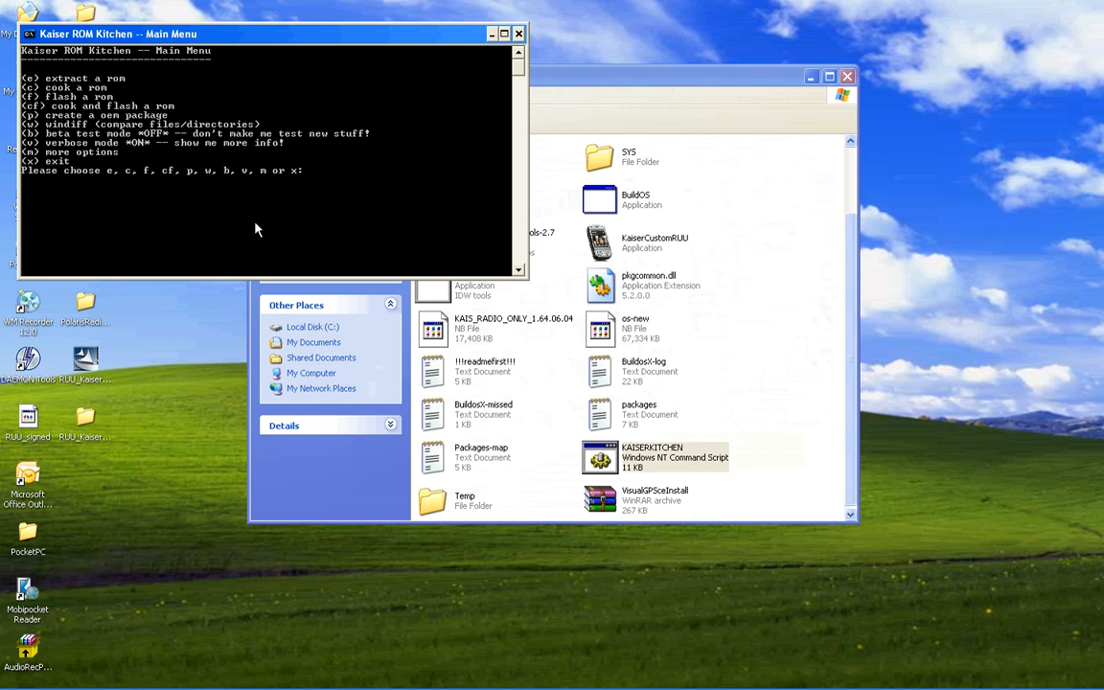
Step: Choose p at the kitchen main menu to create a new package
text(p)
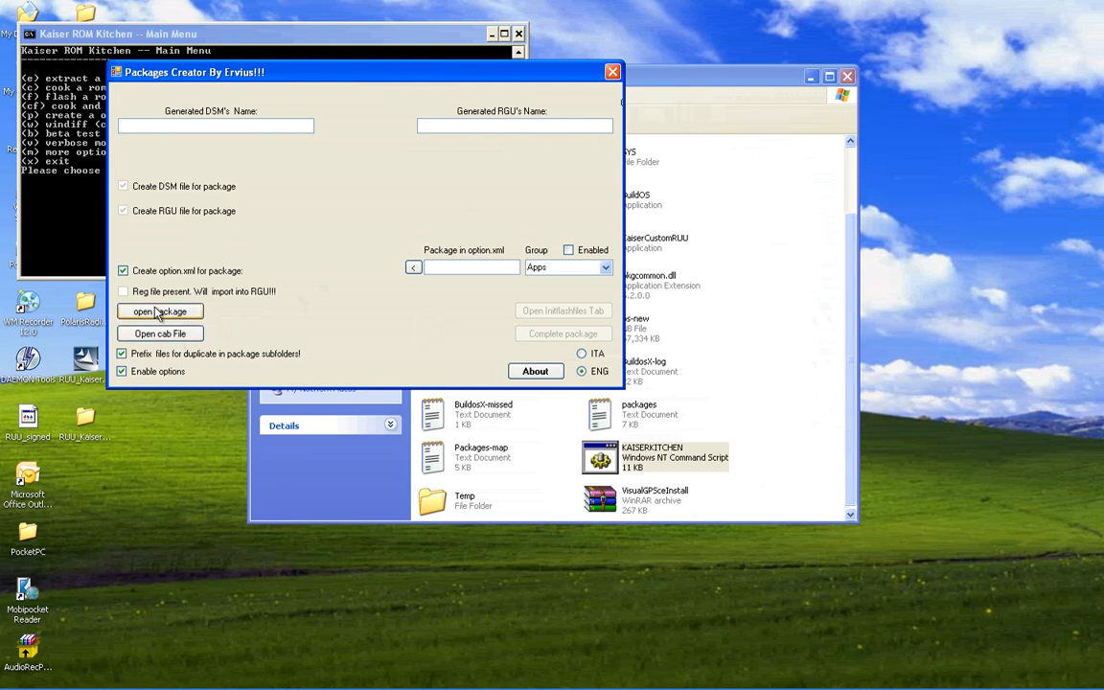
mouse_move(169, 341)
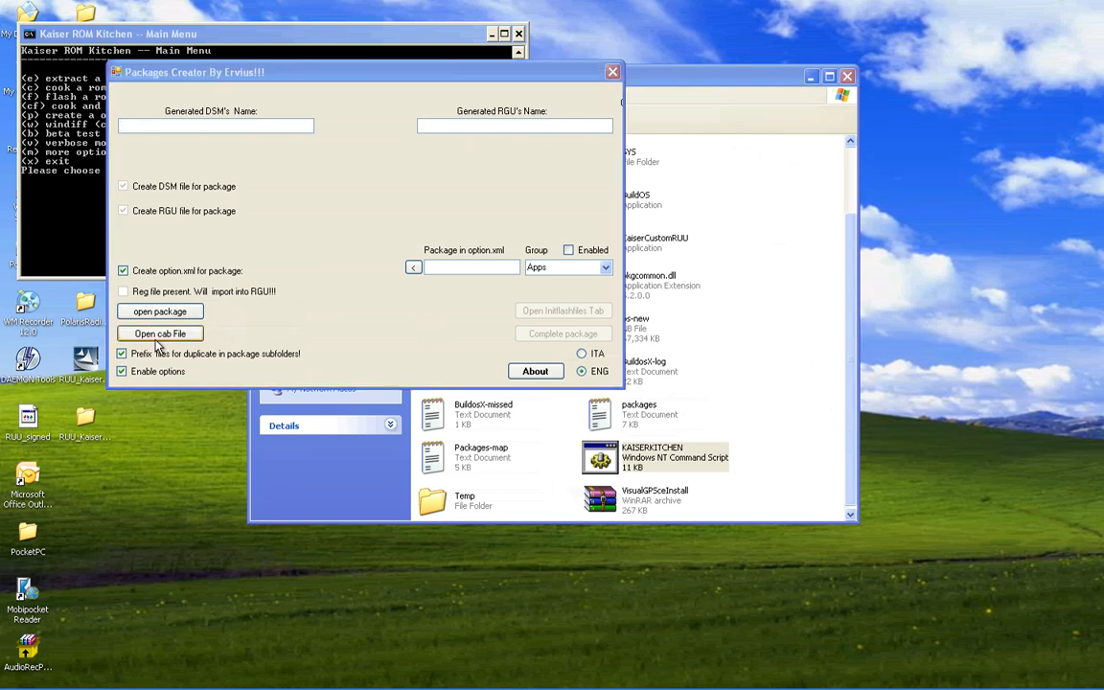
Step: Load VisualGPSceInstall.CAB and extract its contents into the VisualGPSceInstall folder
click(161, 333)
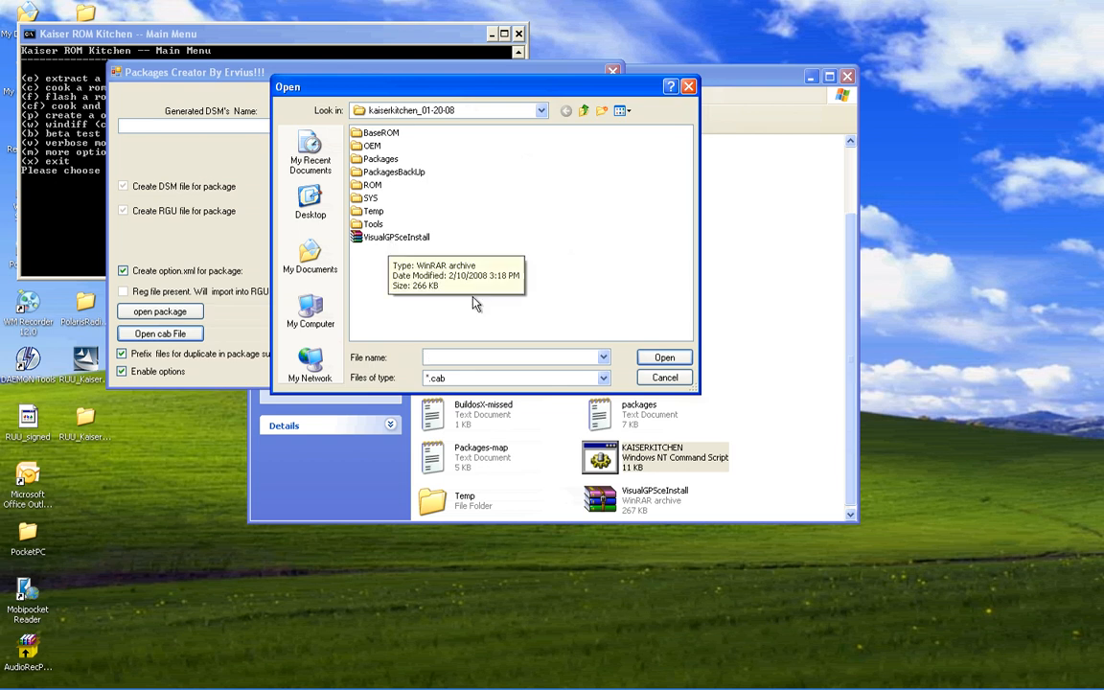
mouse_move(399, 241)
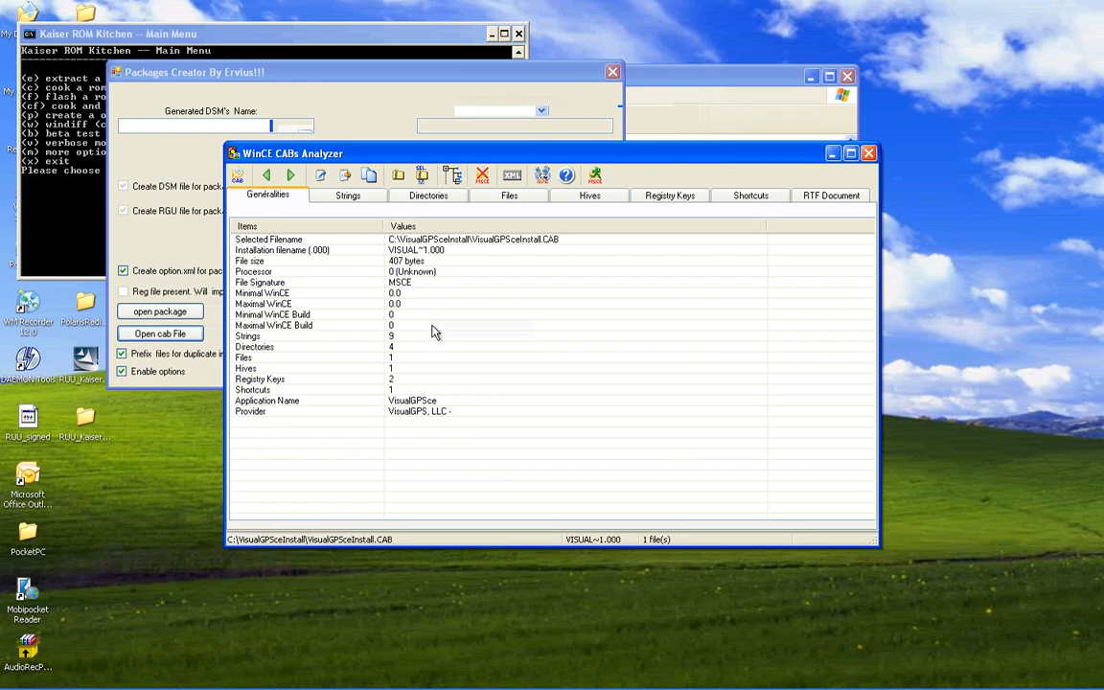
mouse_move(441, 322)
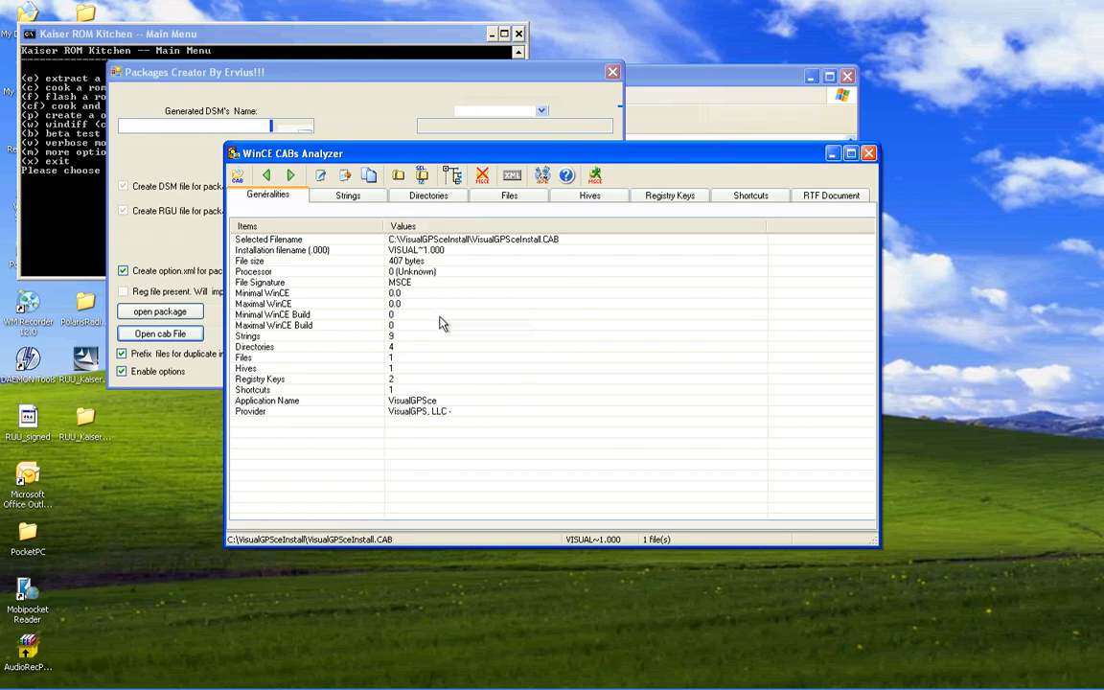
mouse_move(429, 326)
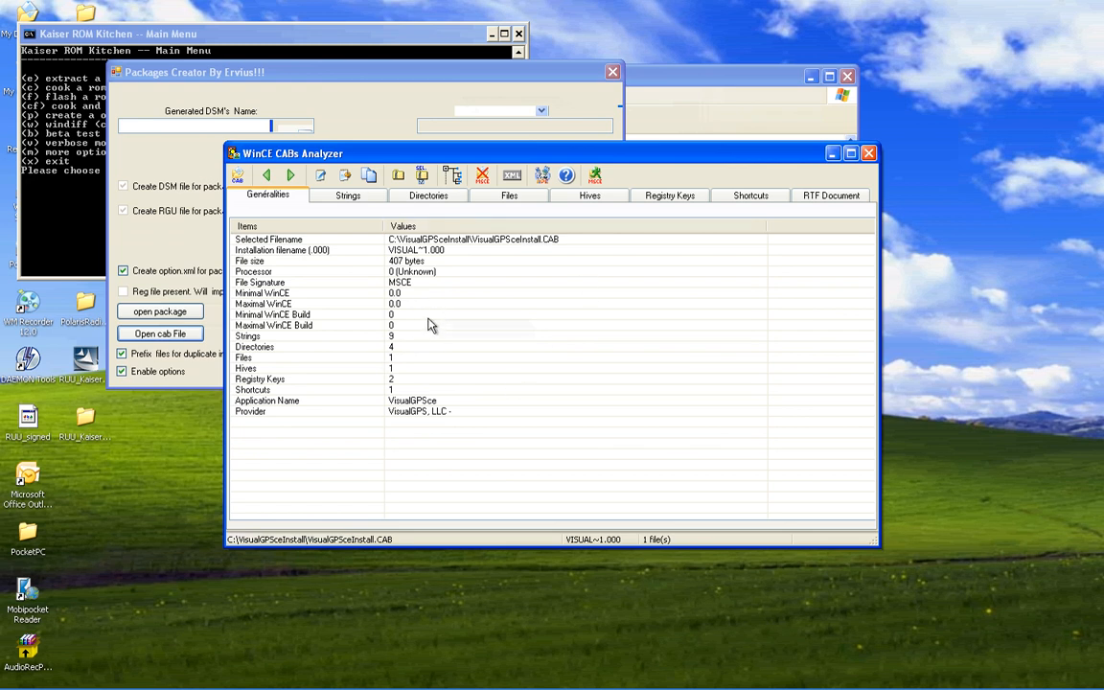
mouse_move(399, 177)
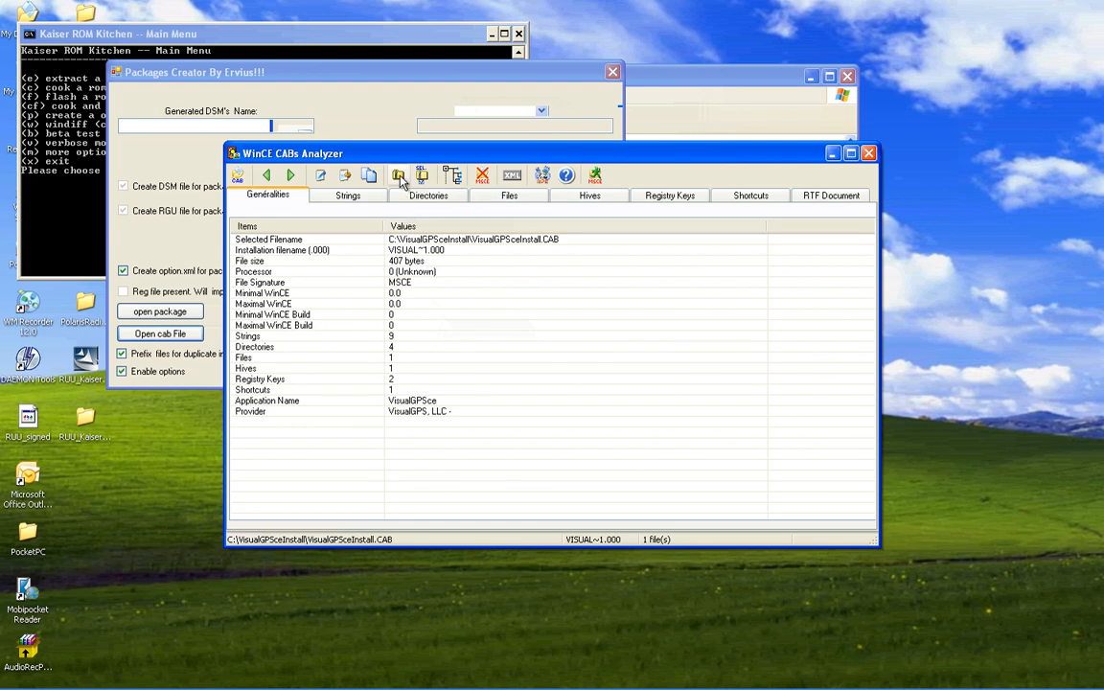
click(399, 177)
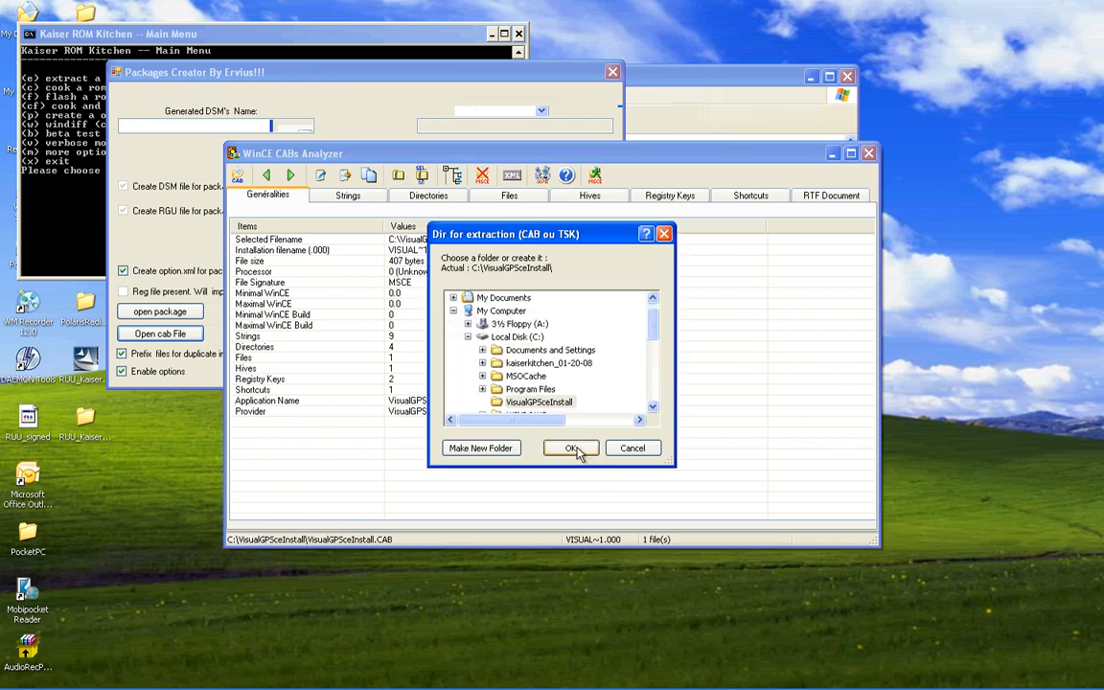
click(571, 448)
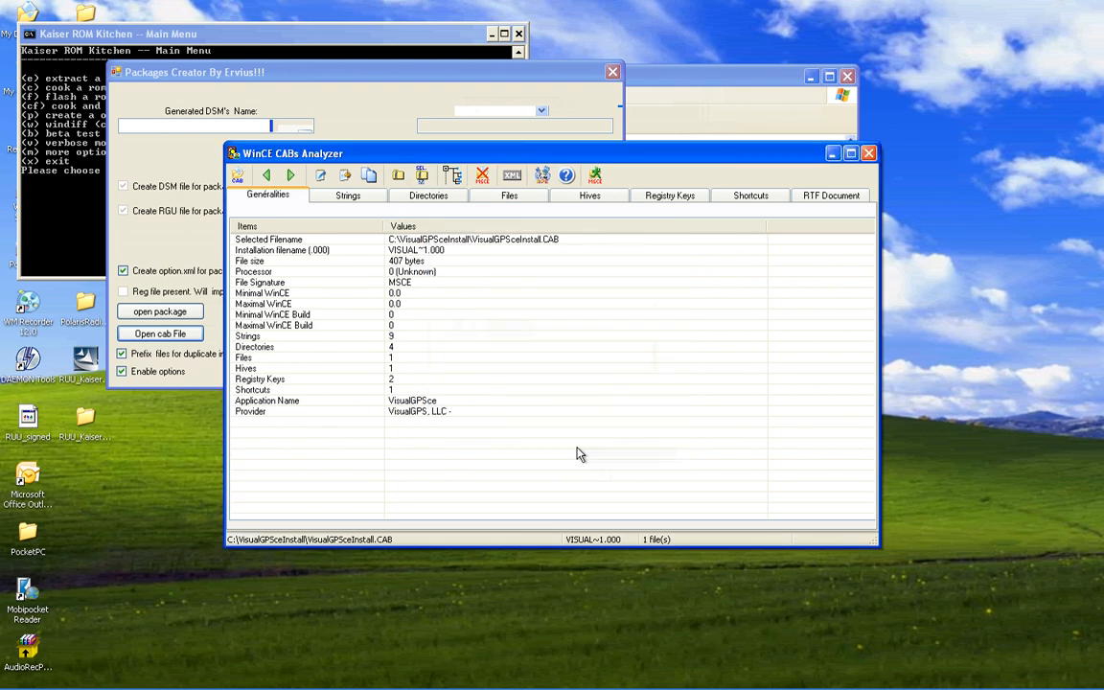
mouse_move(523, 375)
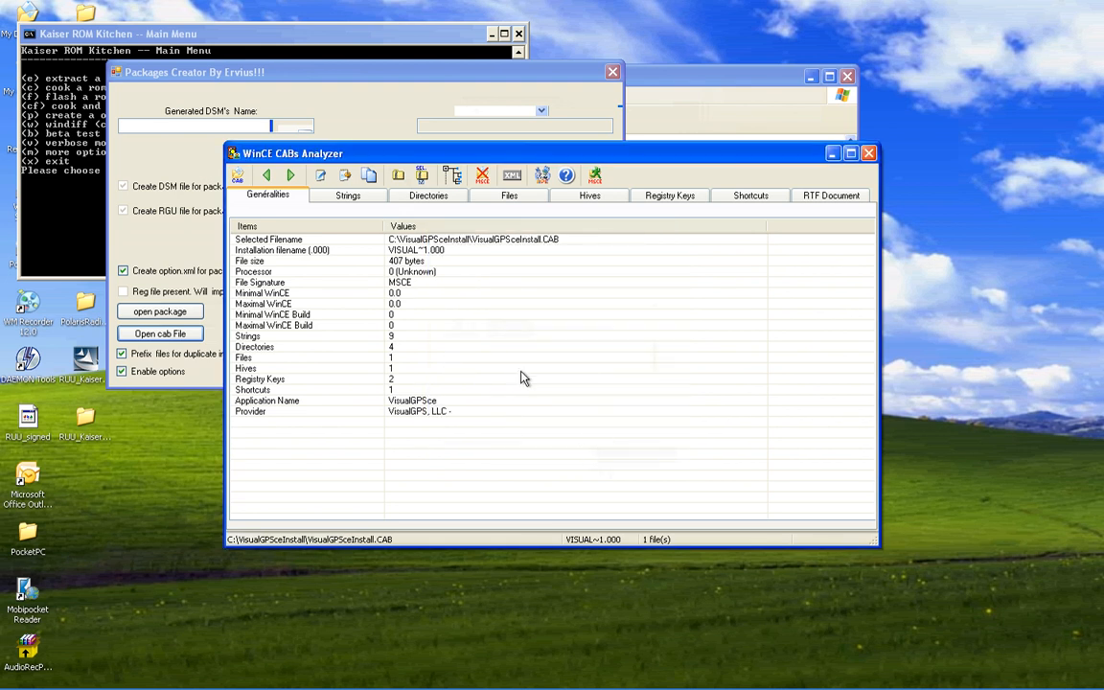
mouse_move(533, 368)
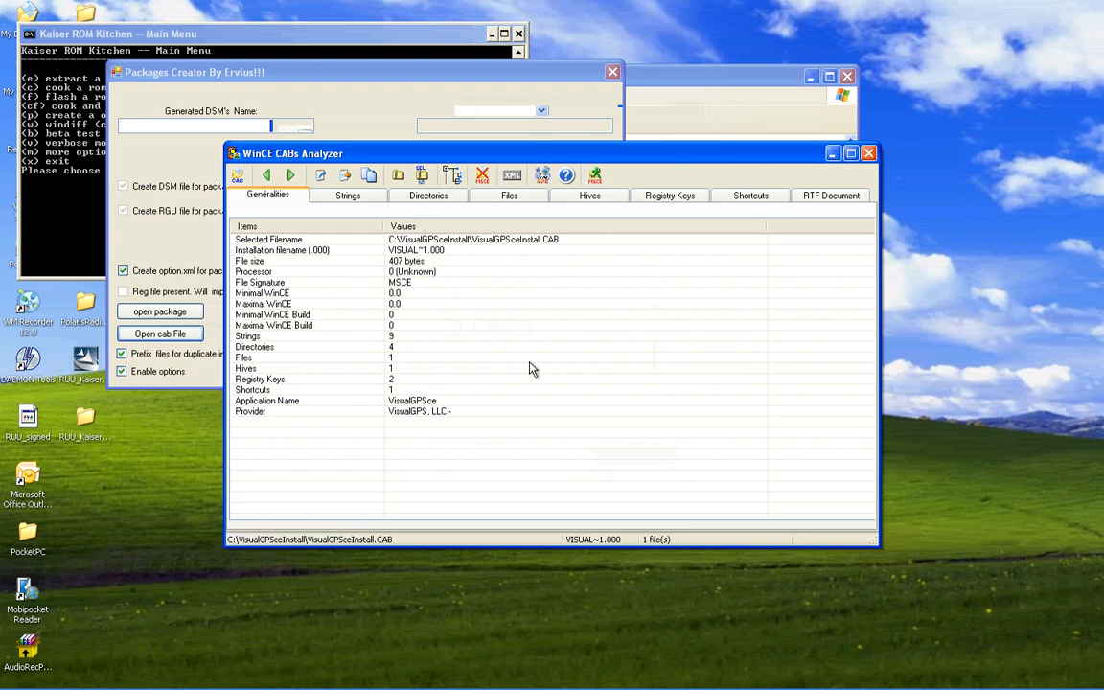
mouse_move(537, 318)
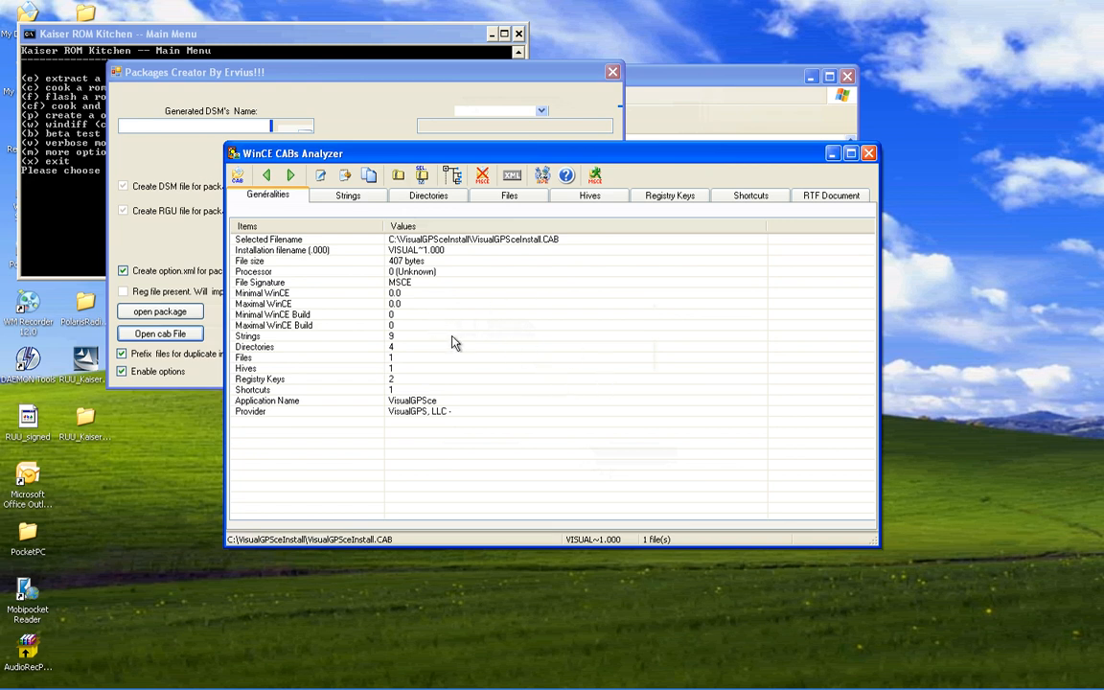
mouse_move(854, 211)
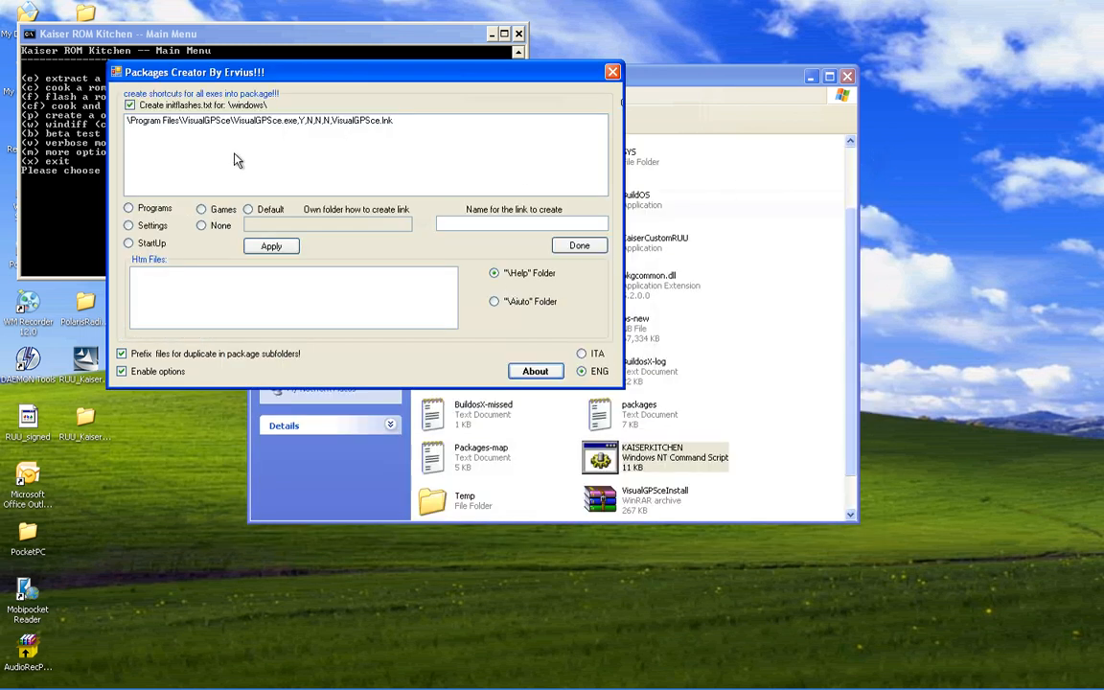
mouse_move(260, 130)
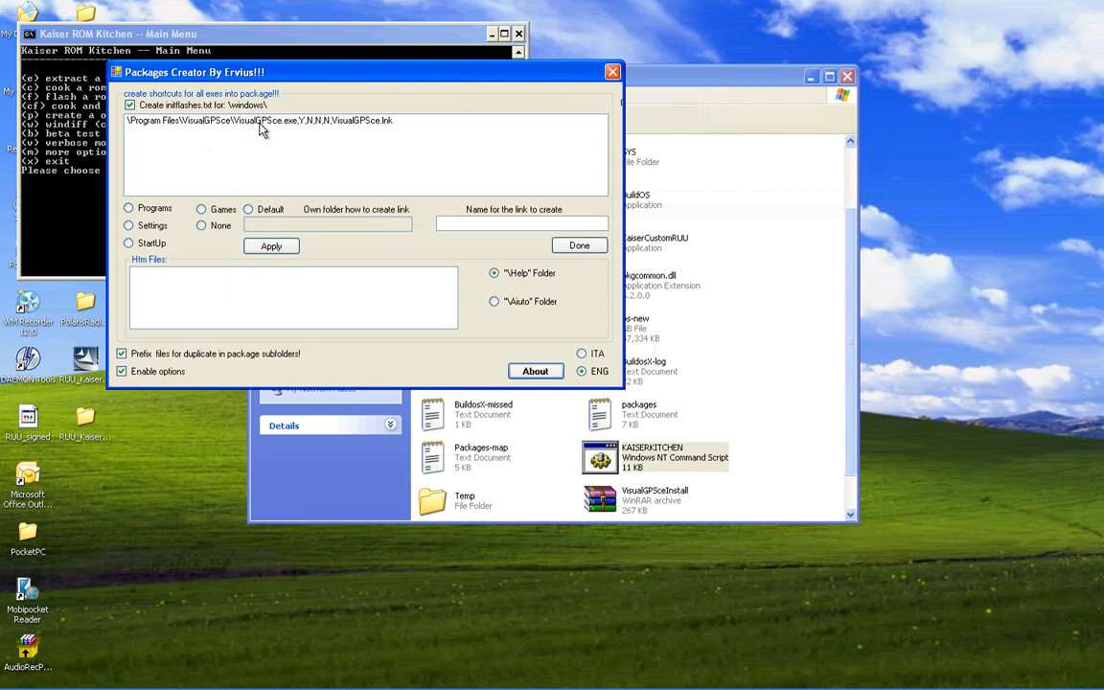
mouse_move(272, 157)
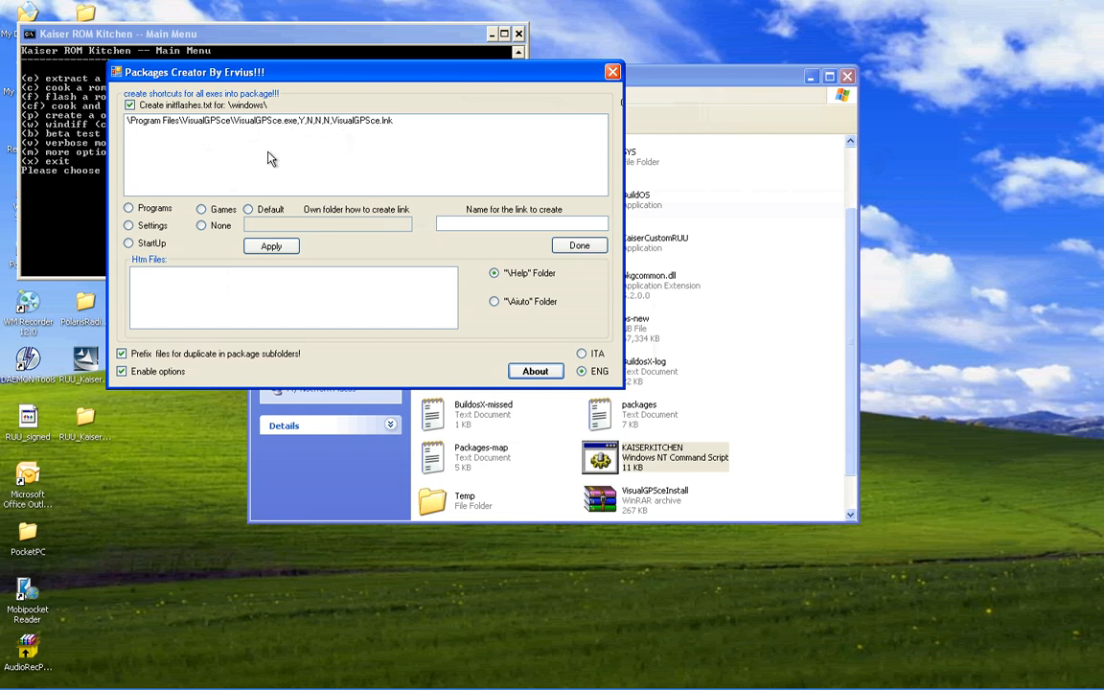
mouse_move(188, 247)
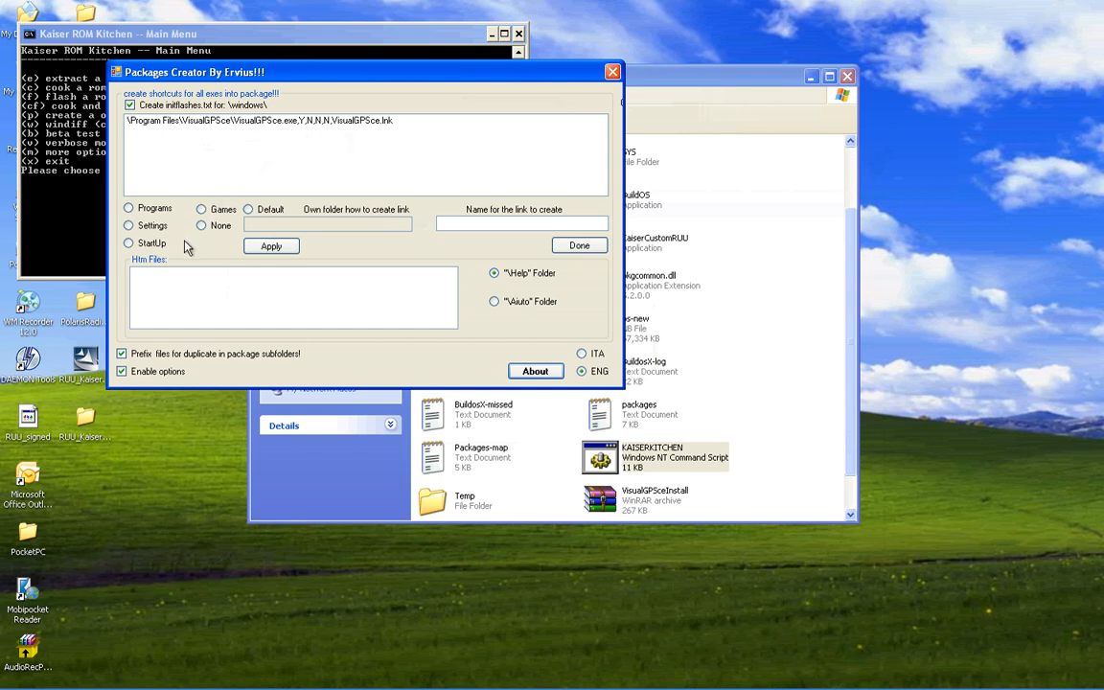
Step: Place the VisualGPSce.exe shortcut in the Programs folder
click(128, 206)
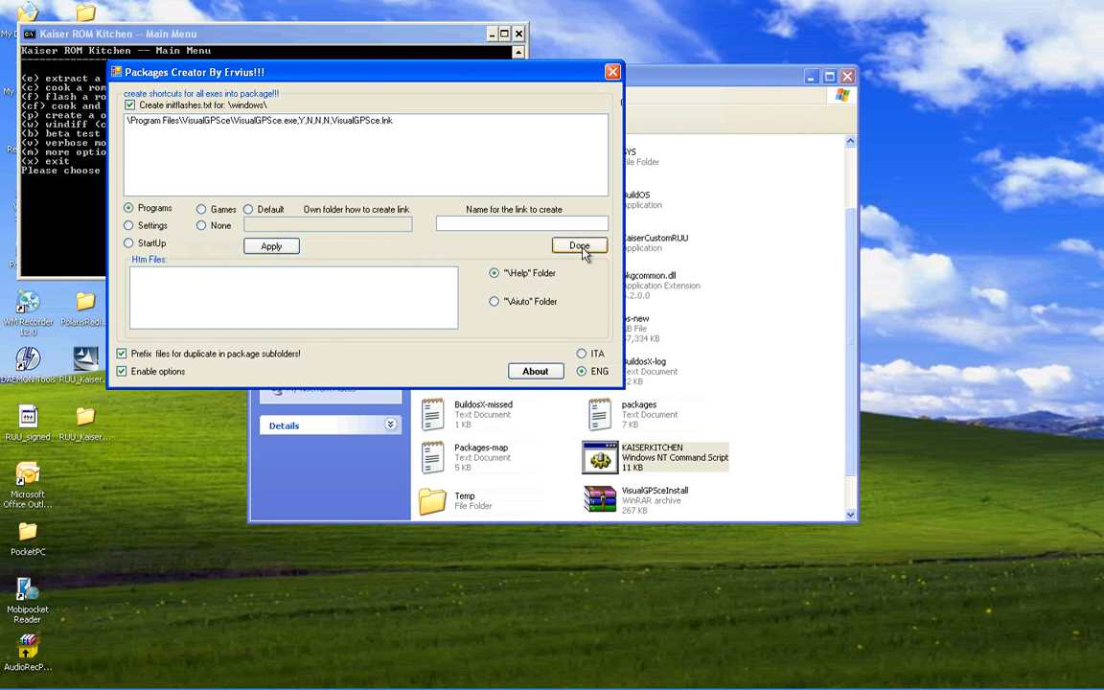
Step: Finish the shortcut settings and assign the VisualGPSceInstall package to the Apps group
click(579, 245)
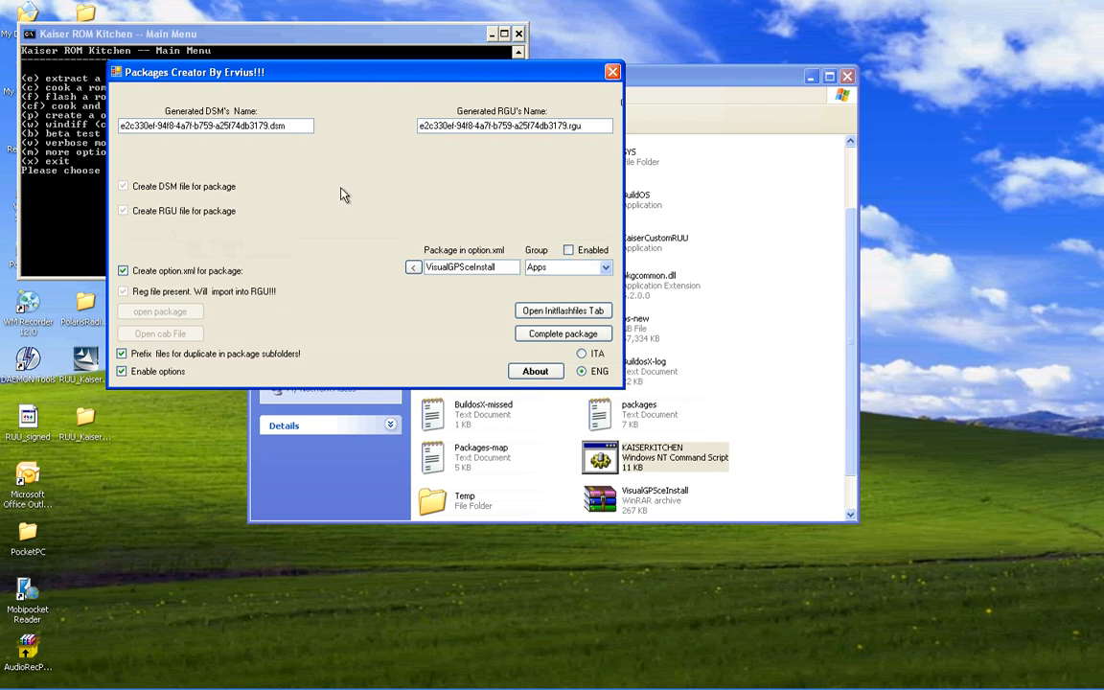
triple_click(214, 127)
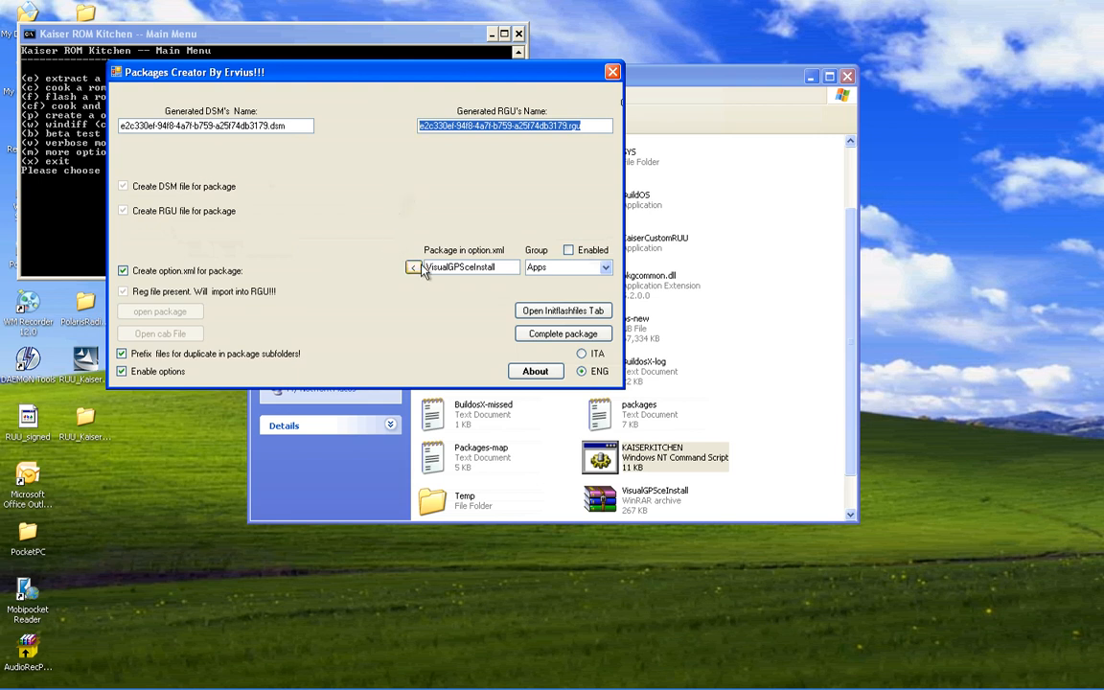
click(606, 268)
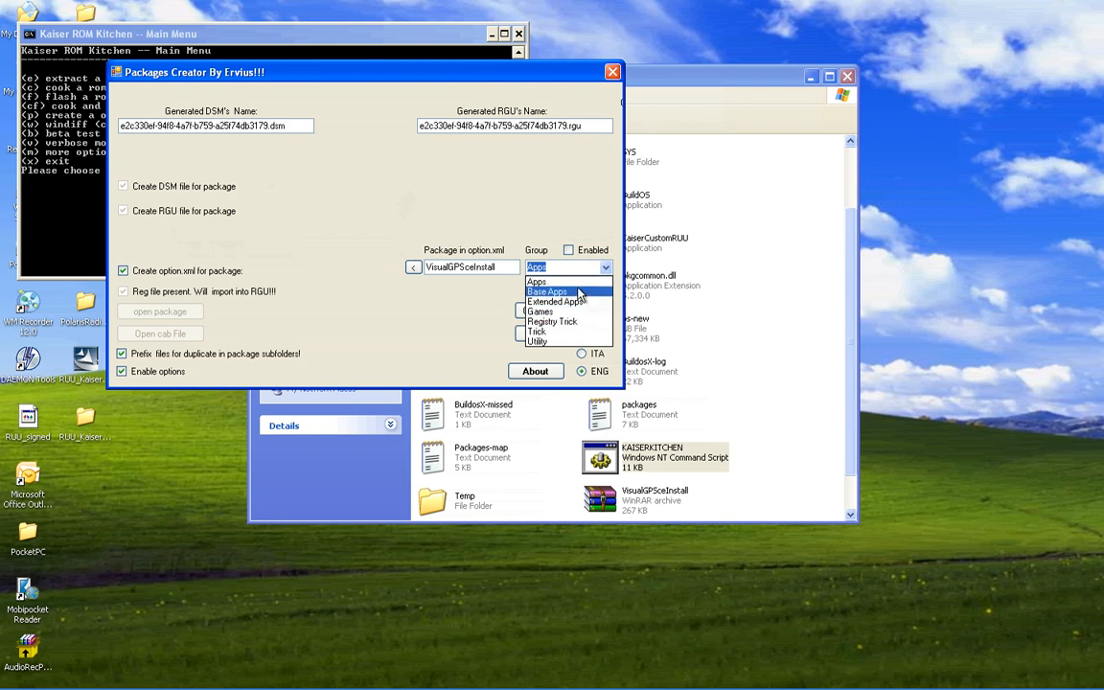
mouse_move(575, 281)
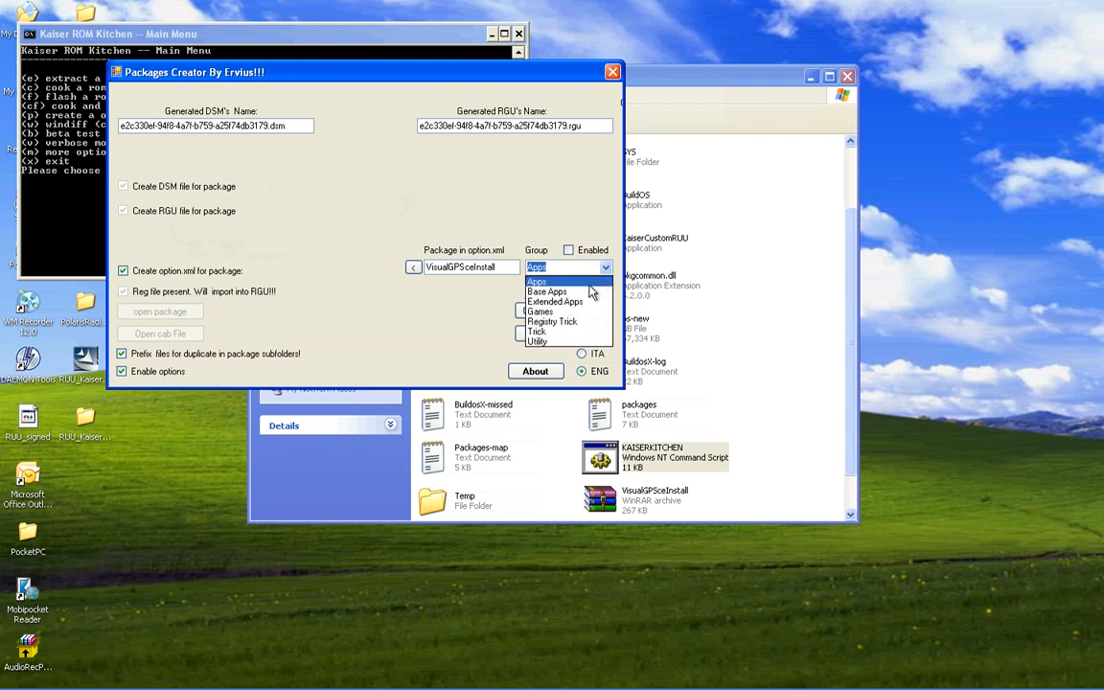
click(537, 282)
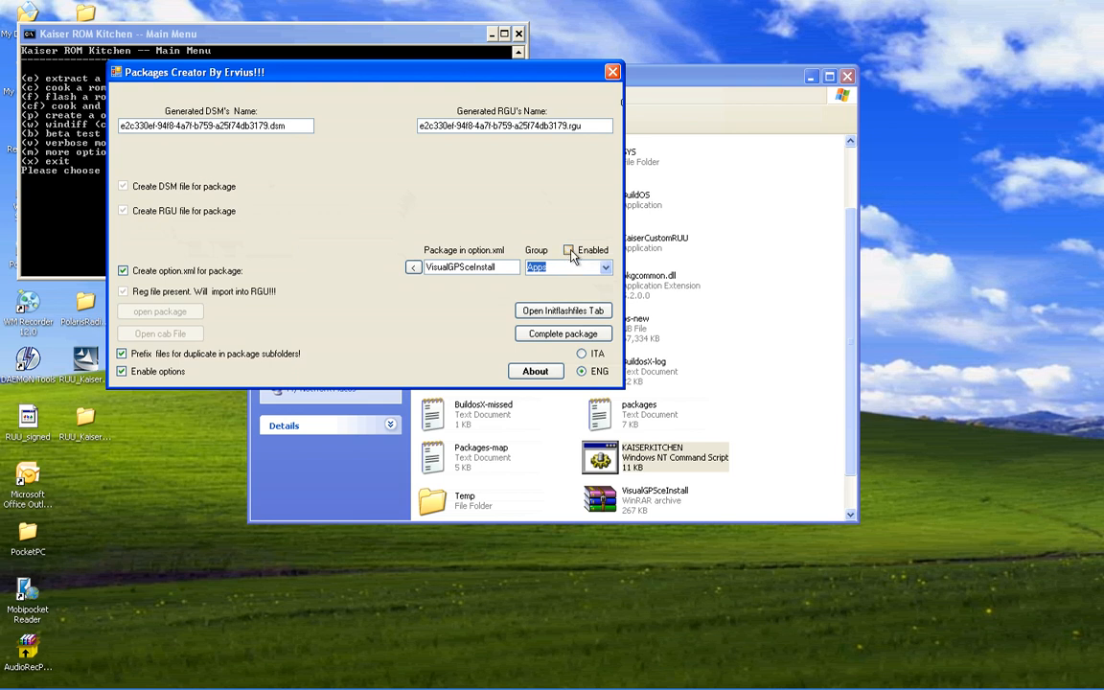
Step: Mark the package as enabled and reopen its shortcut settings for review
click(567, 249)
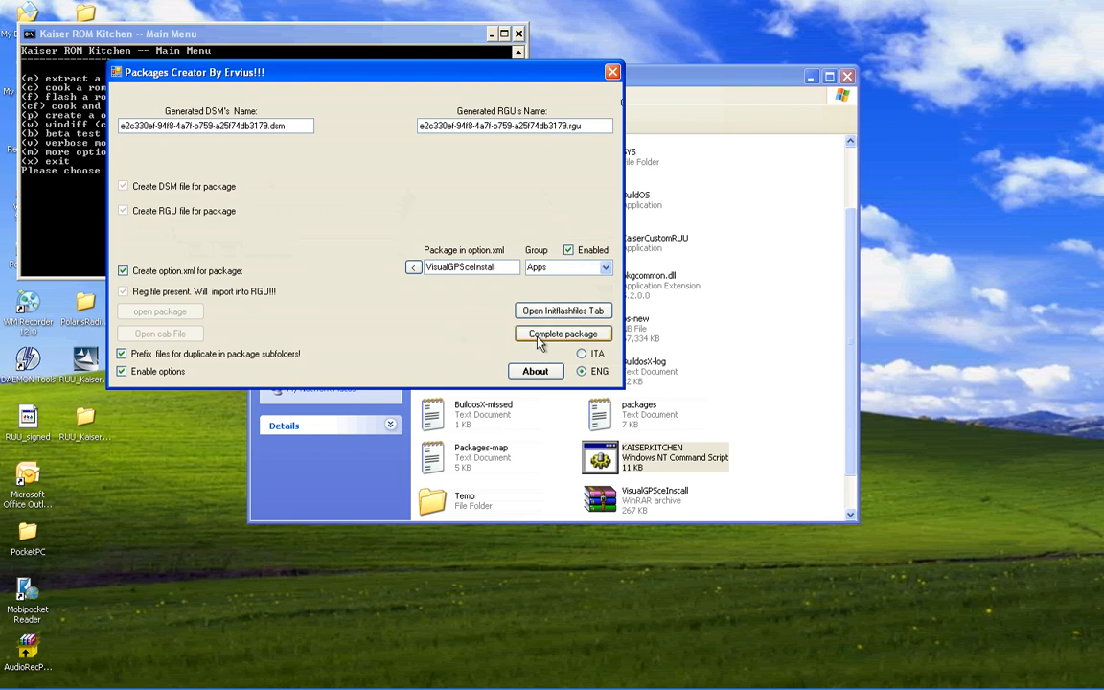
mouse_move(509, 326)
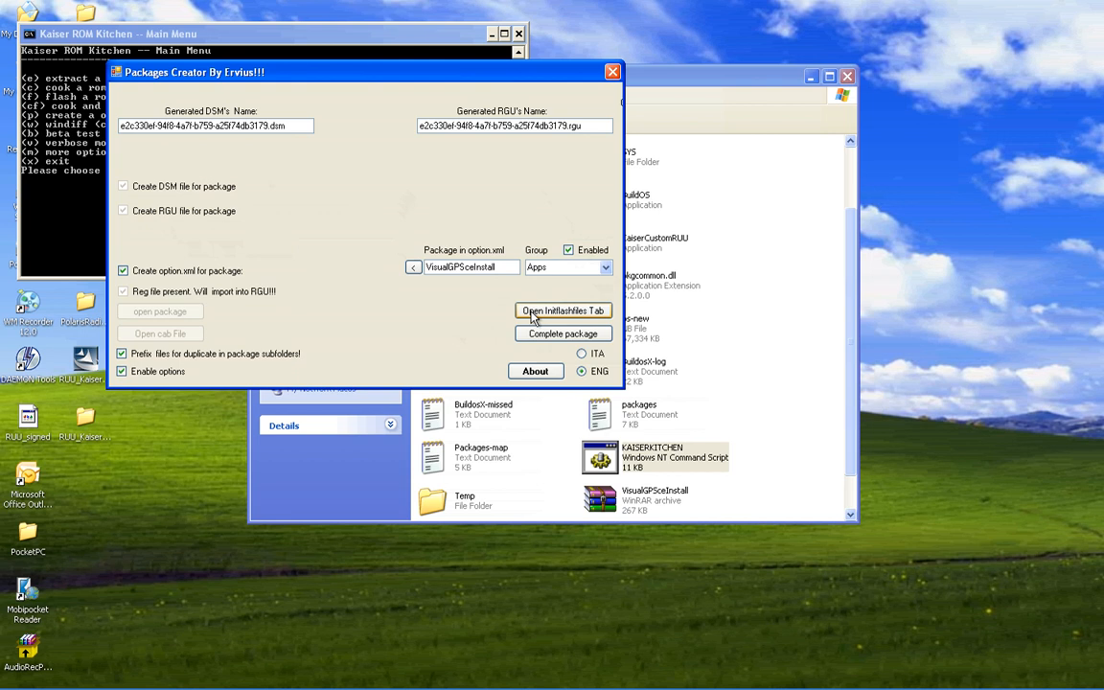
mouse_move(544, 322)
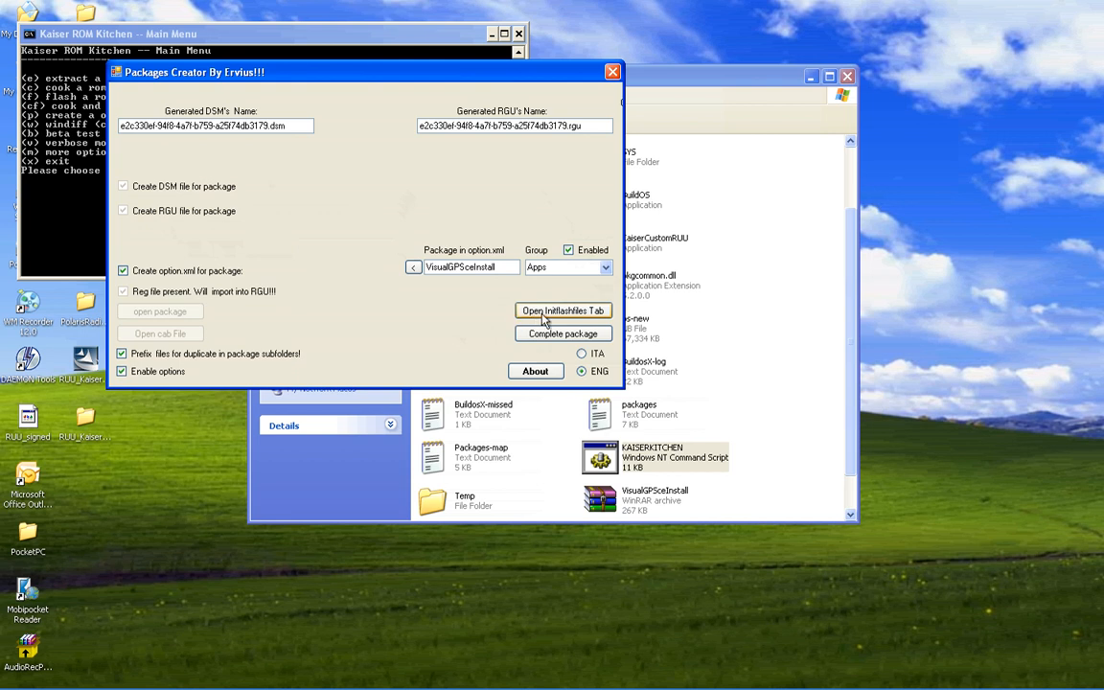
click(564, 311)
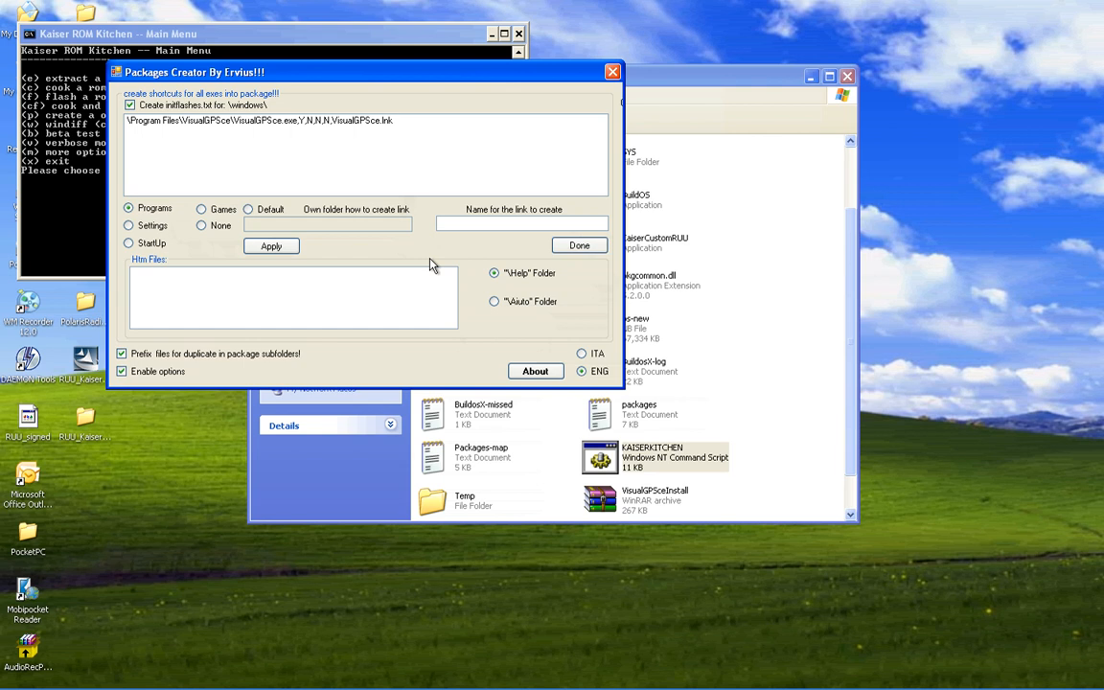
mouse_move(319, 214)
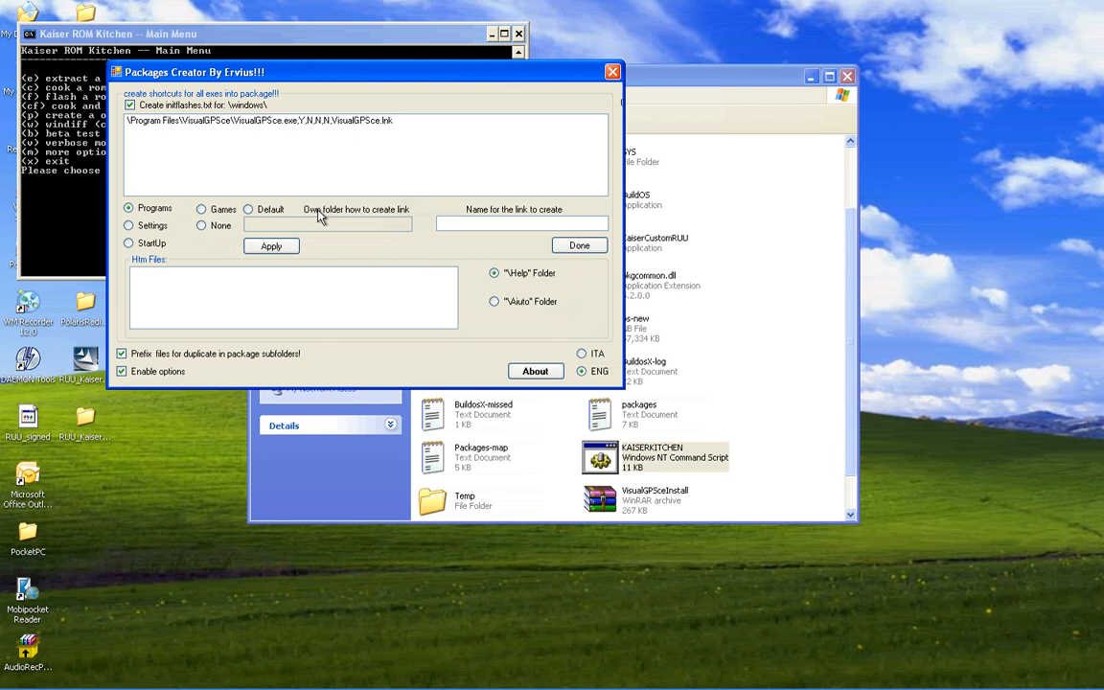
mouse_move(517, 326)
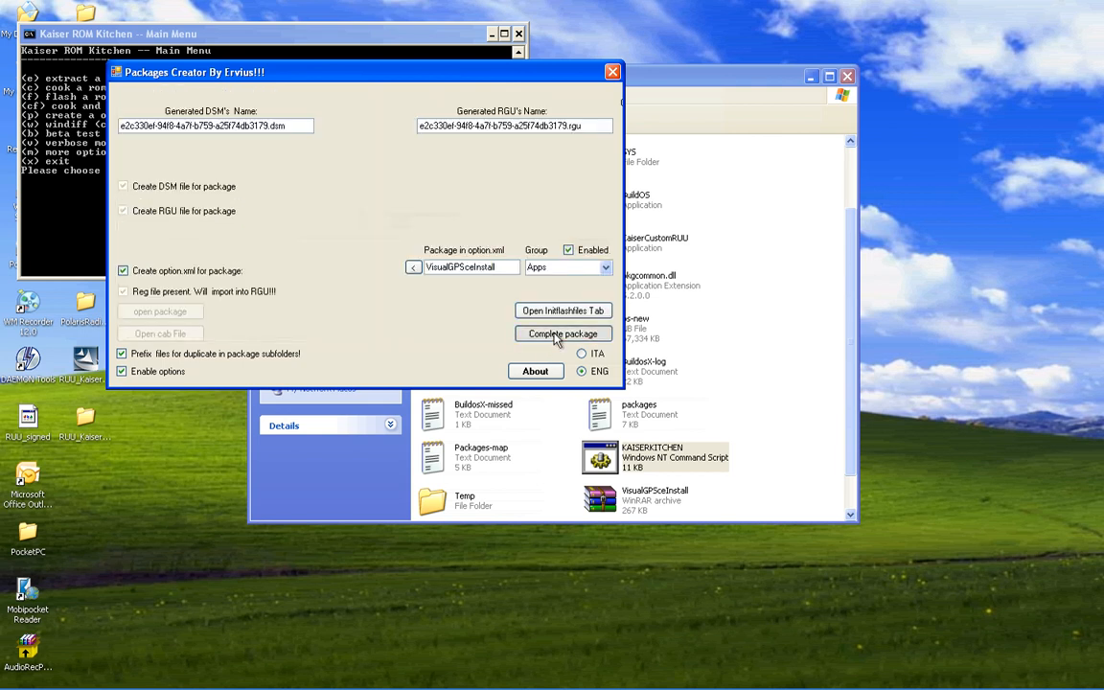
Step: Build the complete VisualGPSceInstall package and acknowledge the success message
click(563, 333)
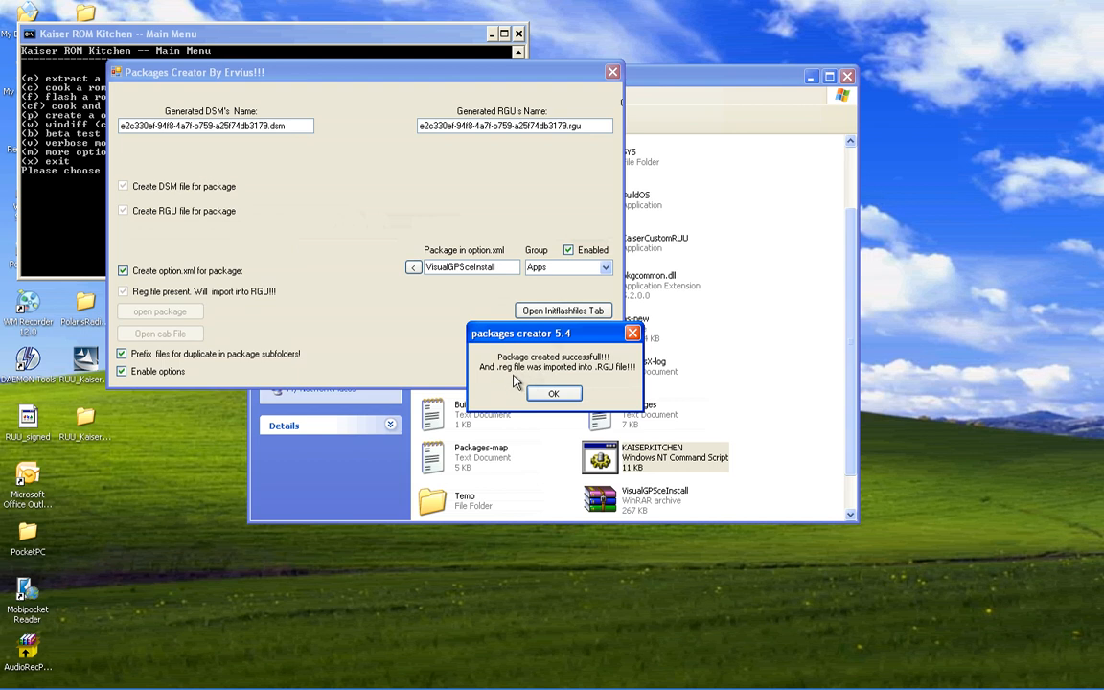
mouse_move(517, 383)
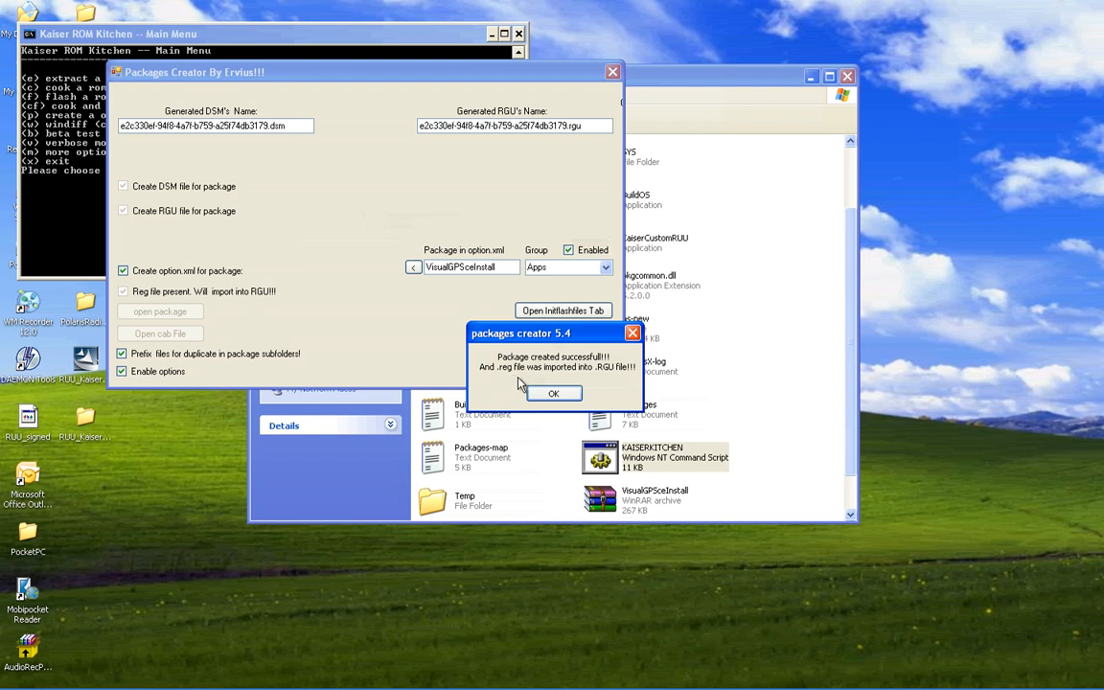
click(552, 393)
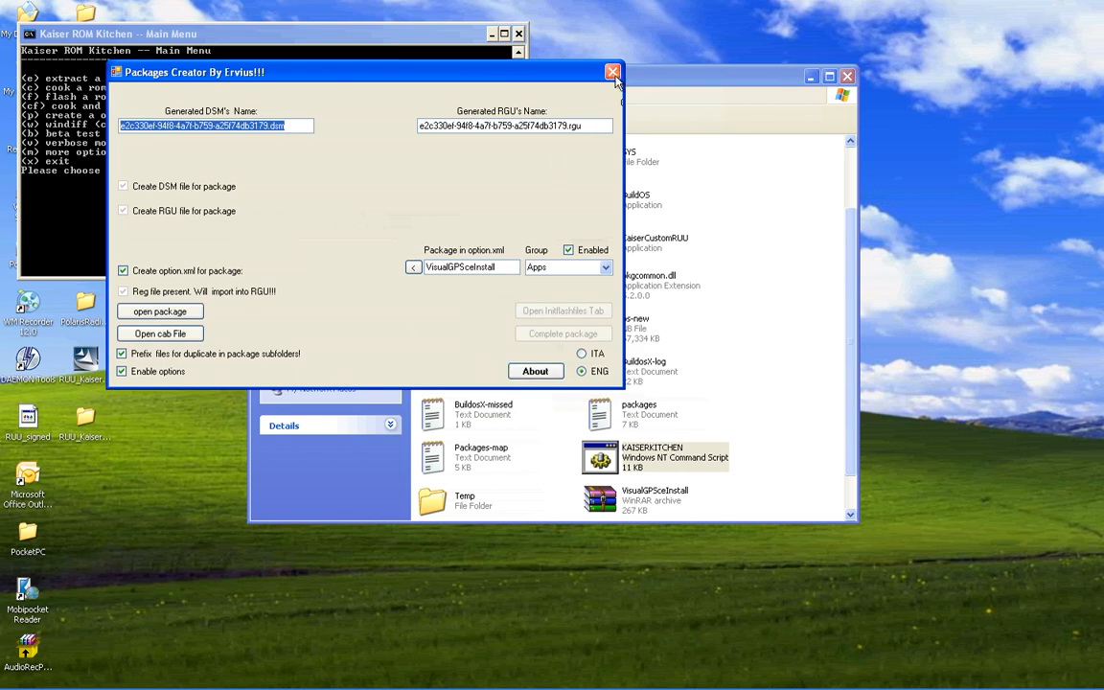
Step: Close the creator, locate the new VisualGPSceInstall folder in PackagesBackUp and return to the kitchen menu
click(612, 73)
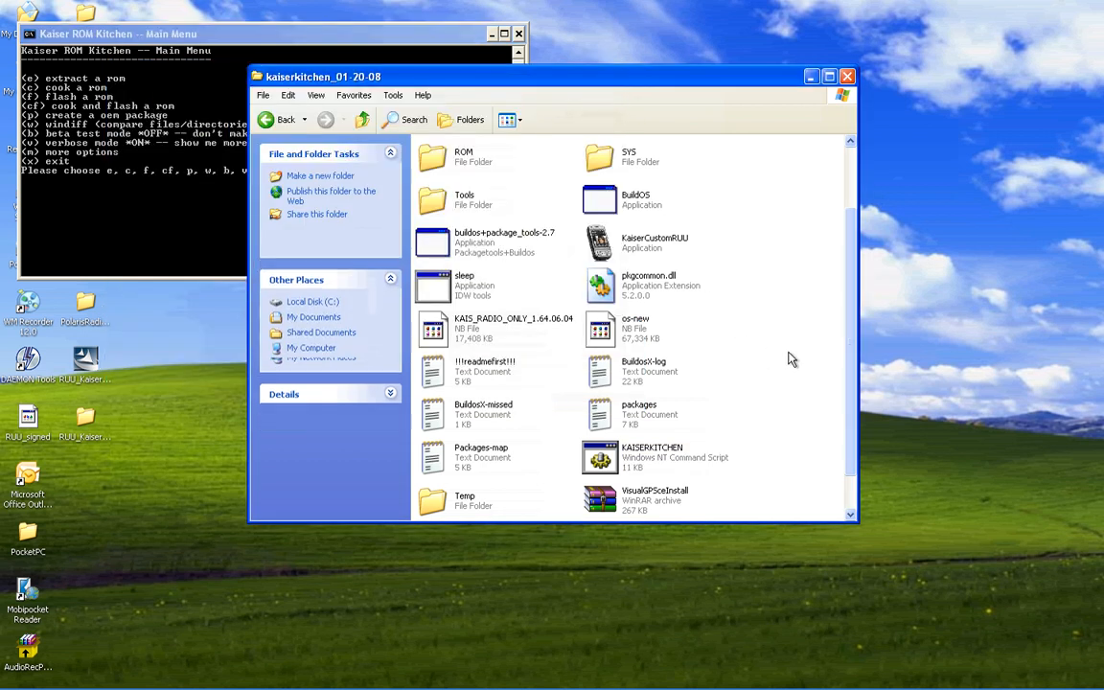
scroll(down, 3)
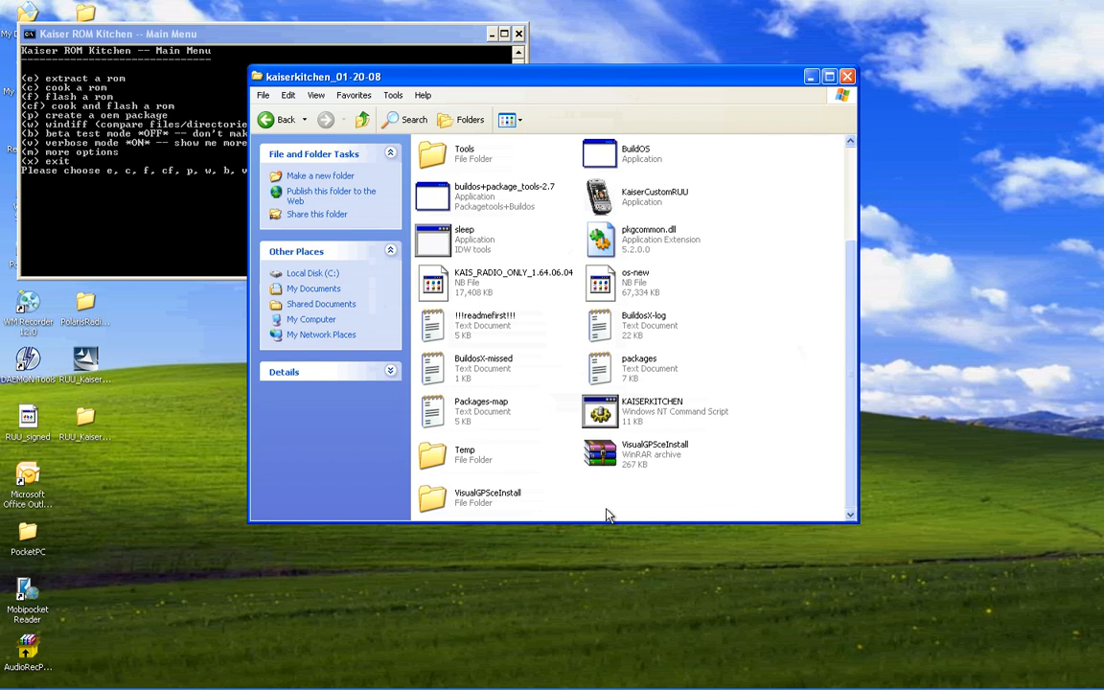
mouse_move(442, 519)
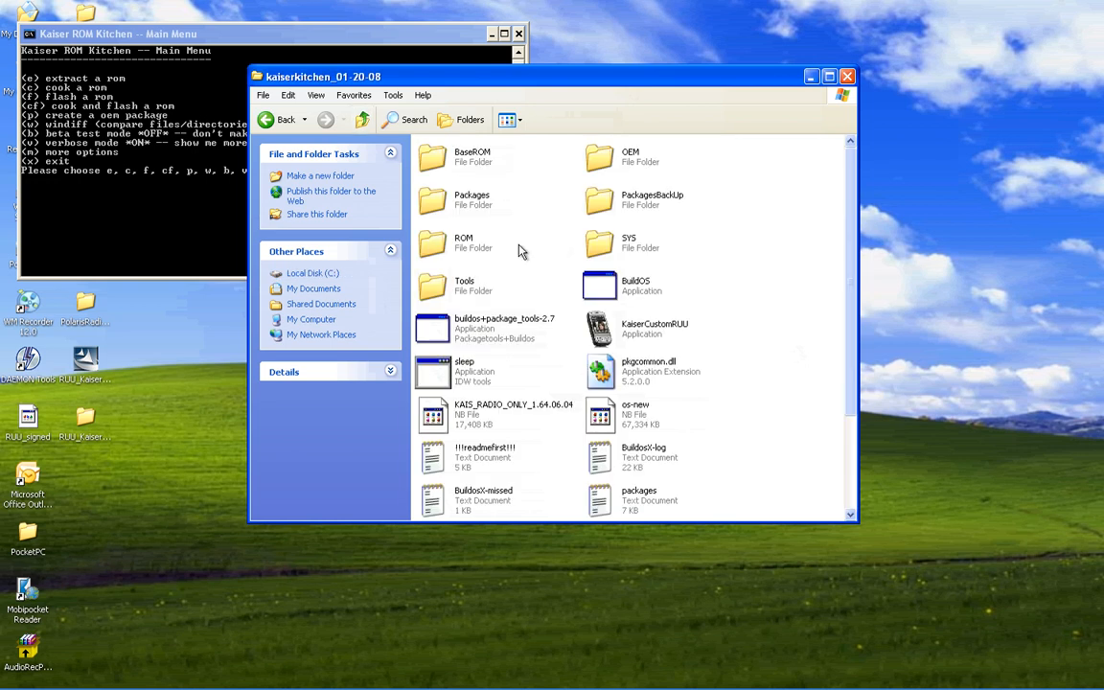
scroll(down, 3)
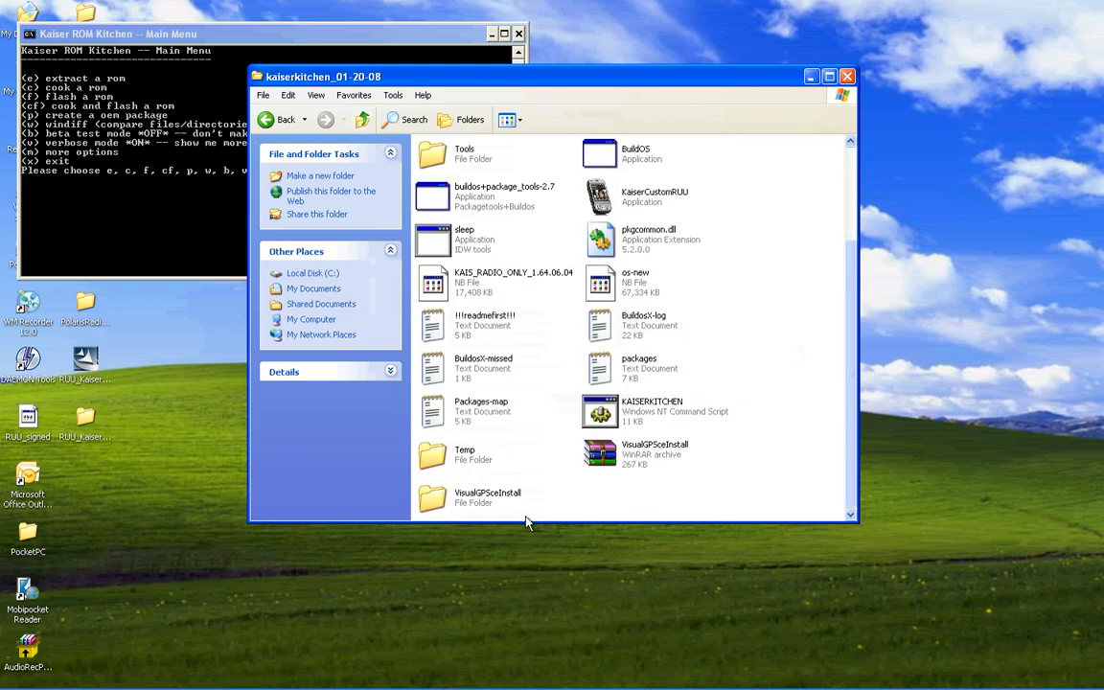
mouse_move(472, 498)
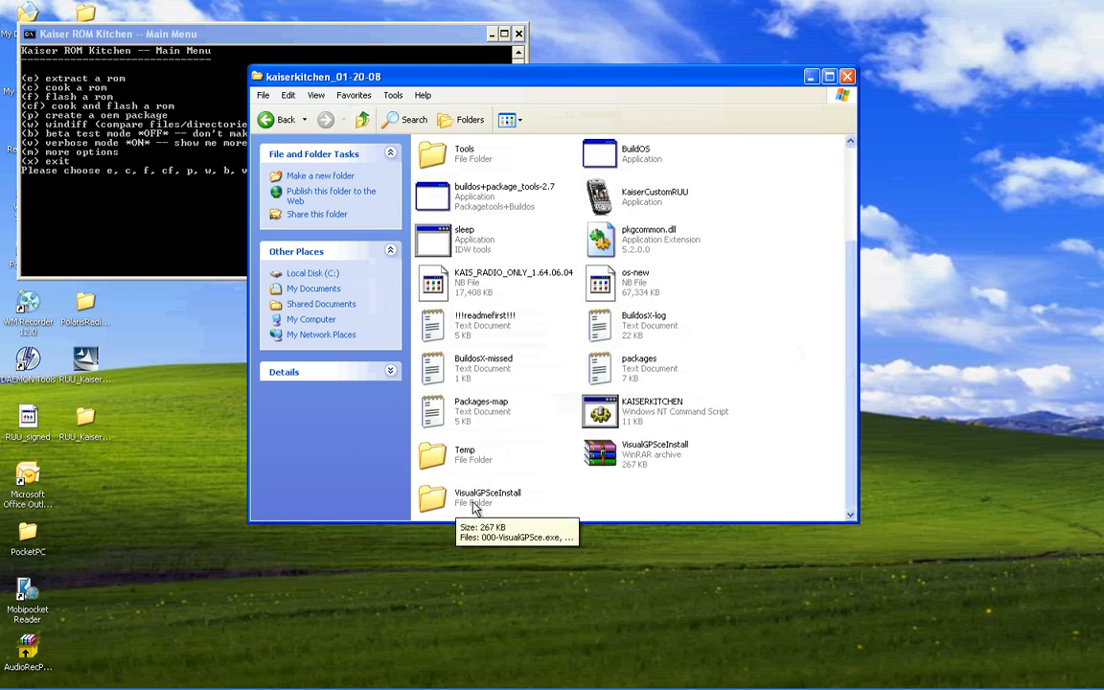
right_click(464, 498)
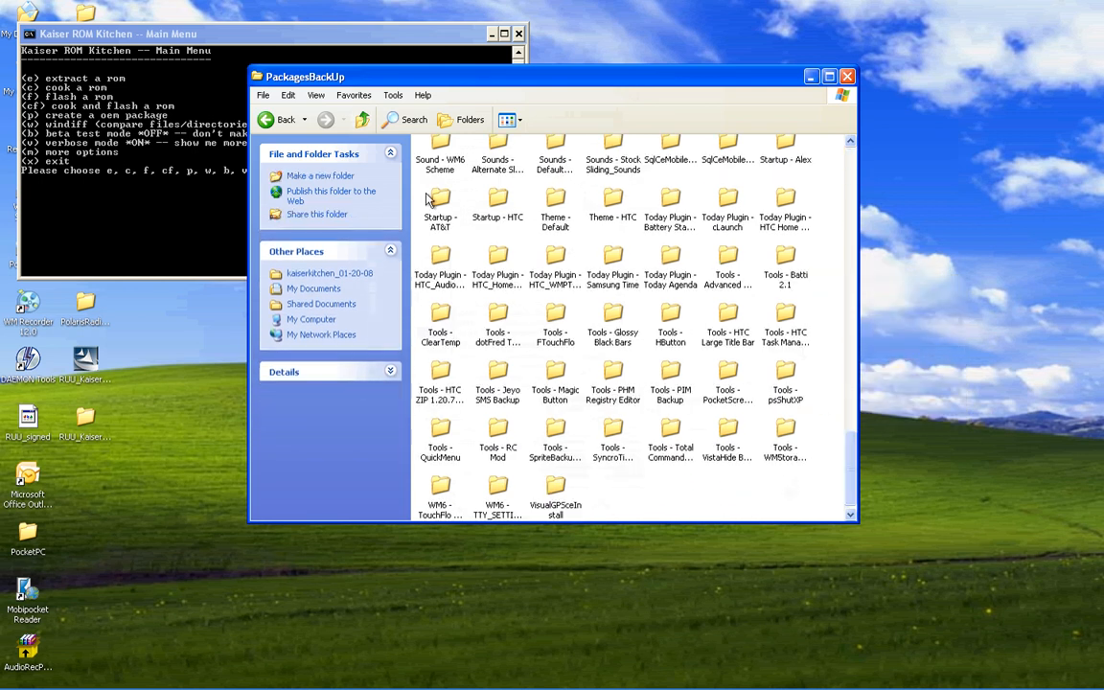
click(284, 119)
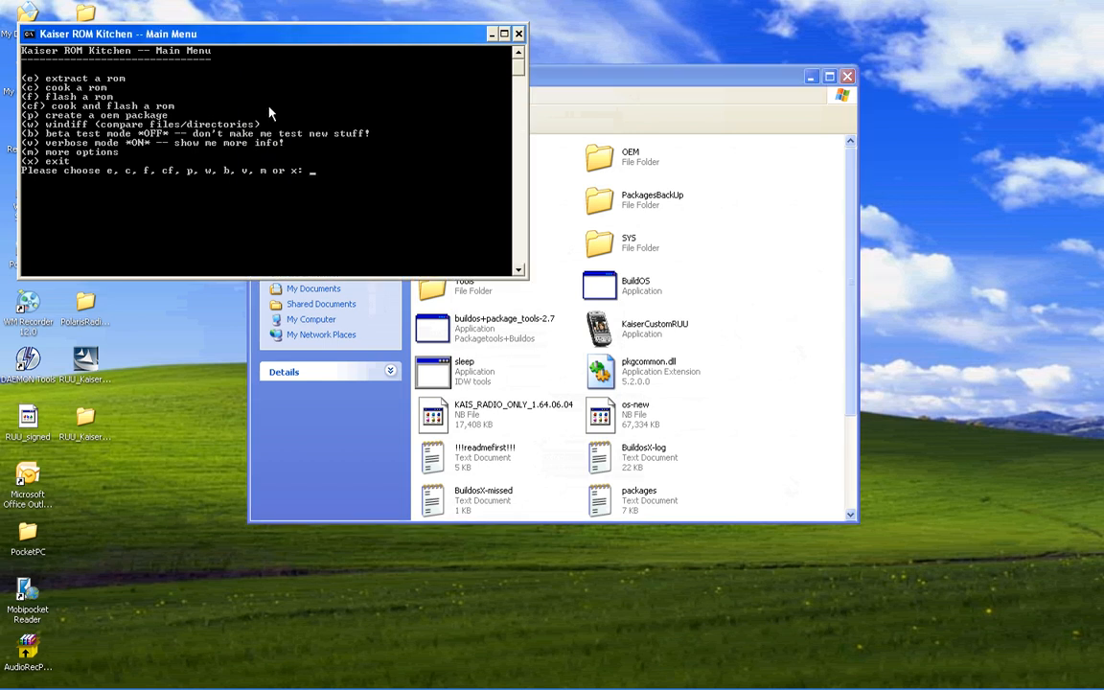
mouse_move(288, 207)
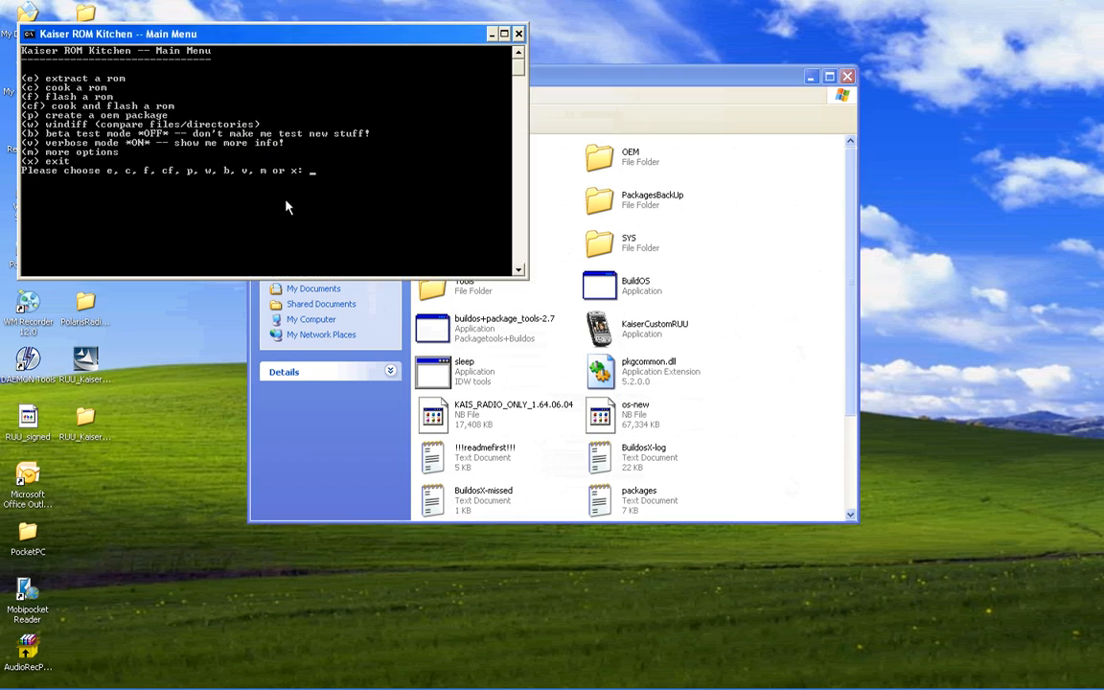
Step: Choose c at the kitchen main menu to cook a ROM
text(c)
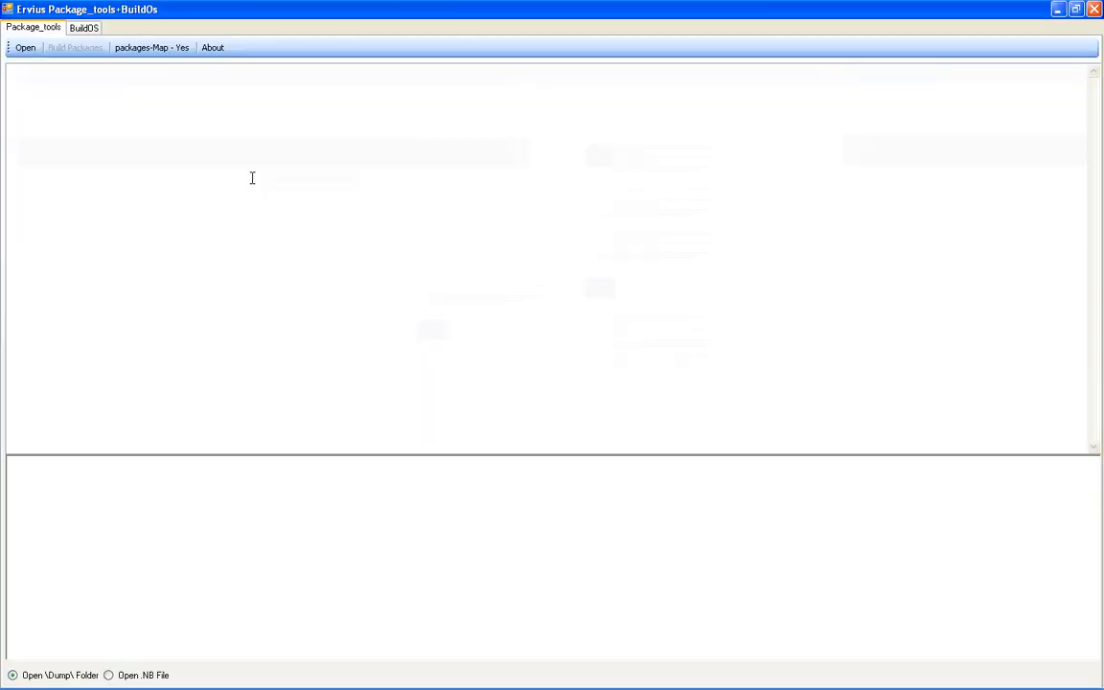
Step: Load the ROM on the BuildOS tab from the kaiserkitchen_01-20-08 folder
click(84, 27)
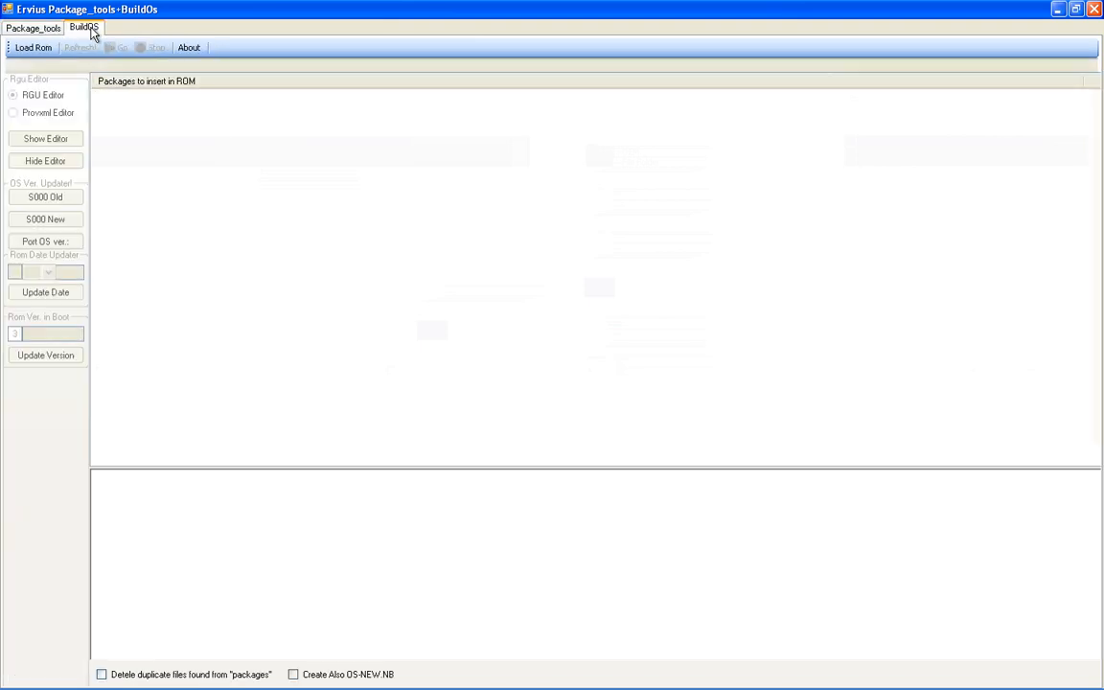
click(33, 46)
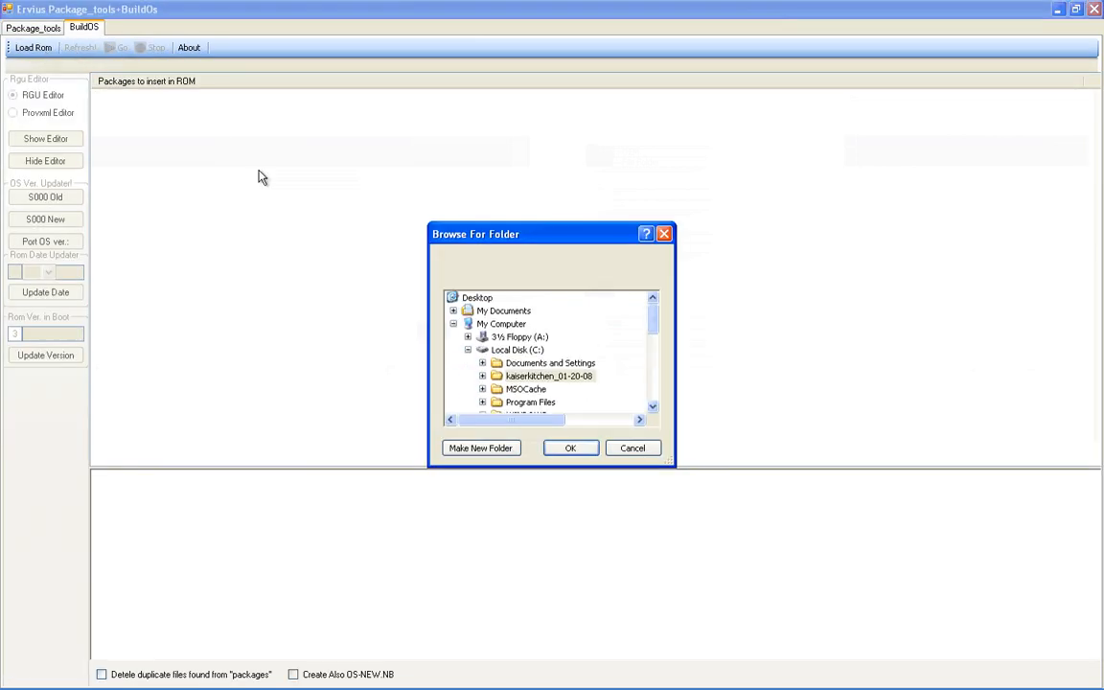
click(549, 375)
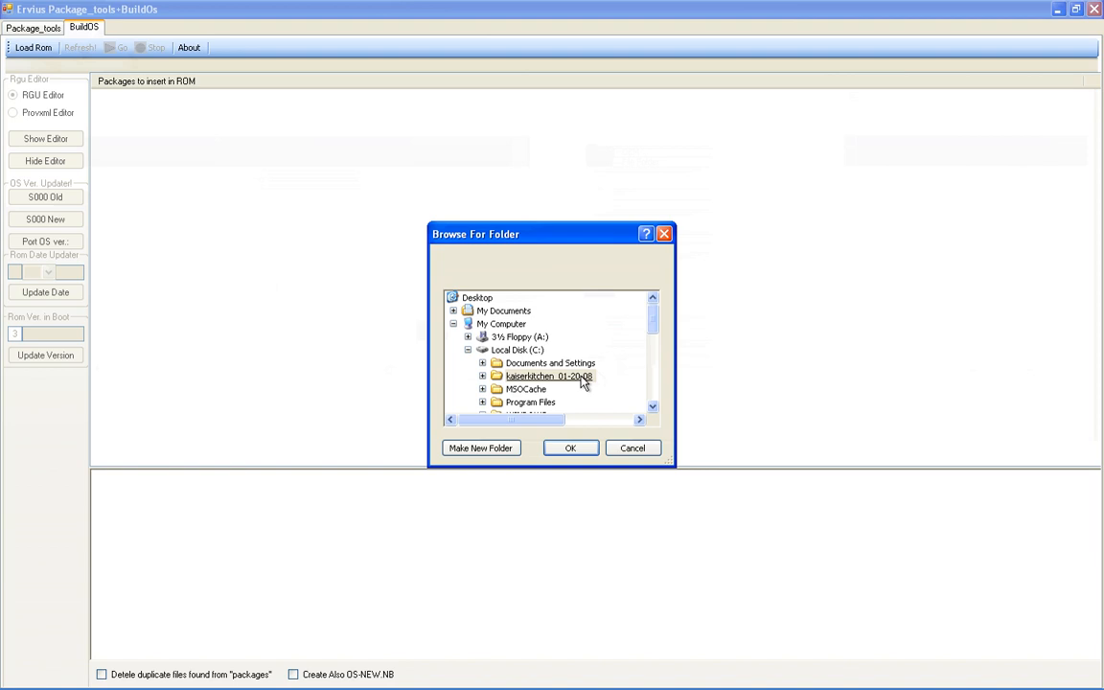
click(571, 449)
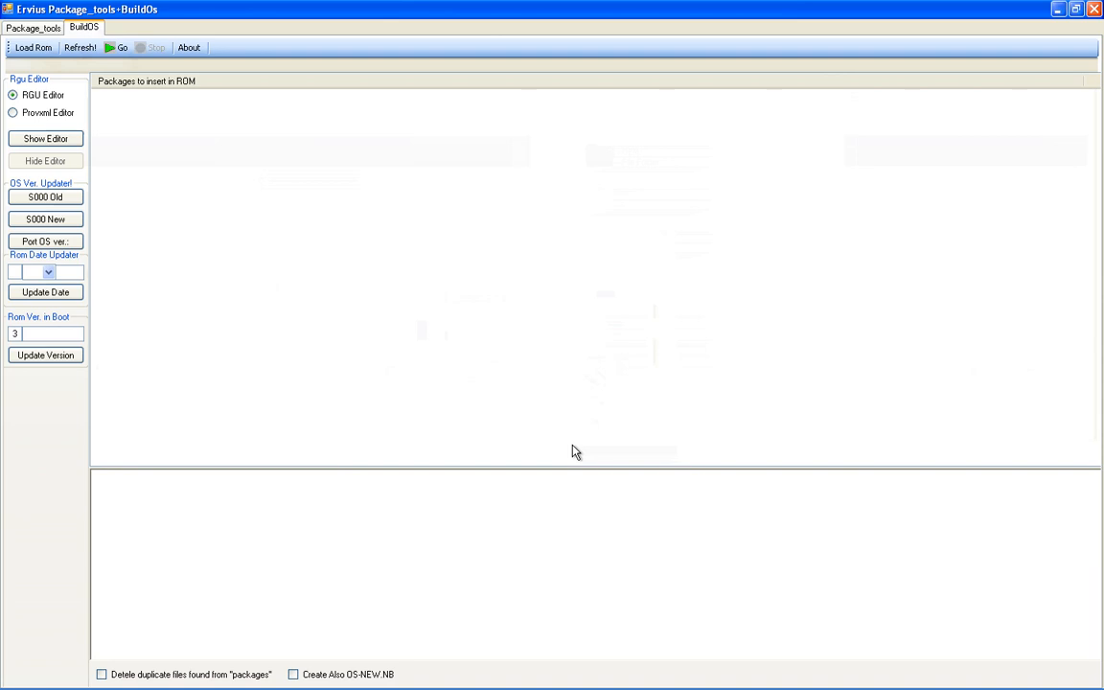
mouse_move(161, 111)
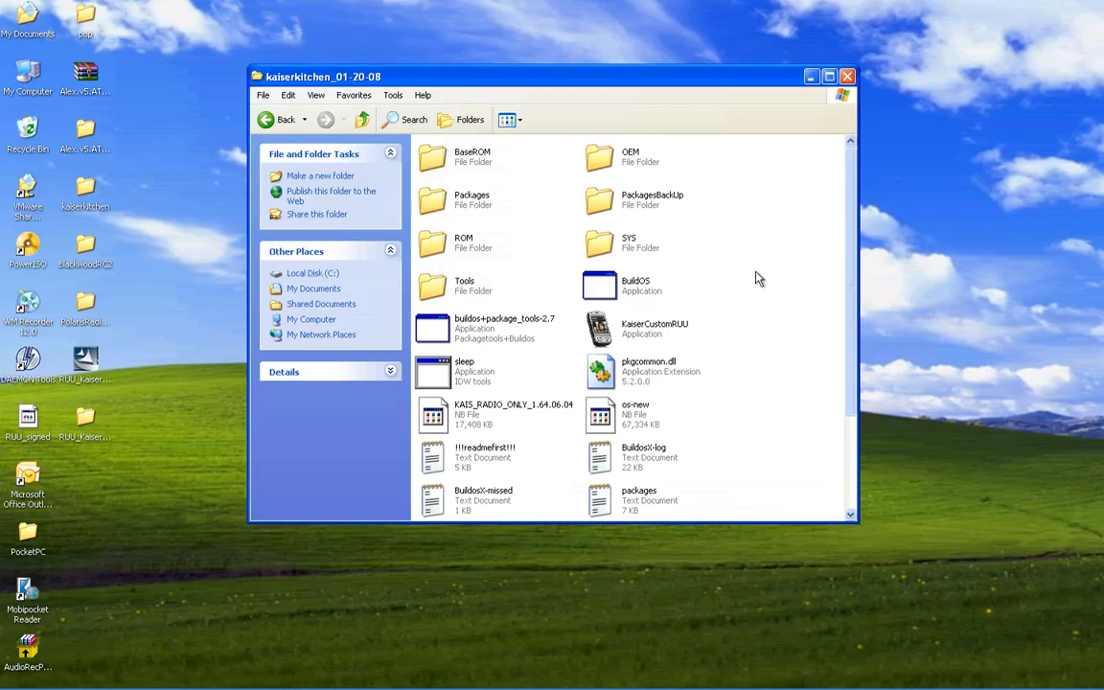
mouse_move(703, 258)
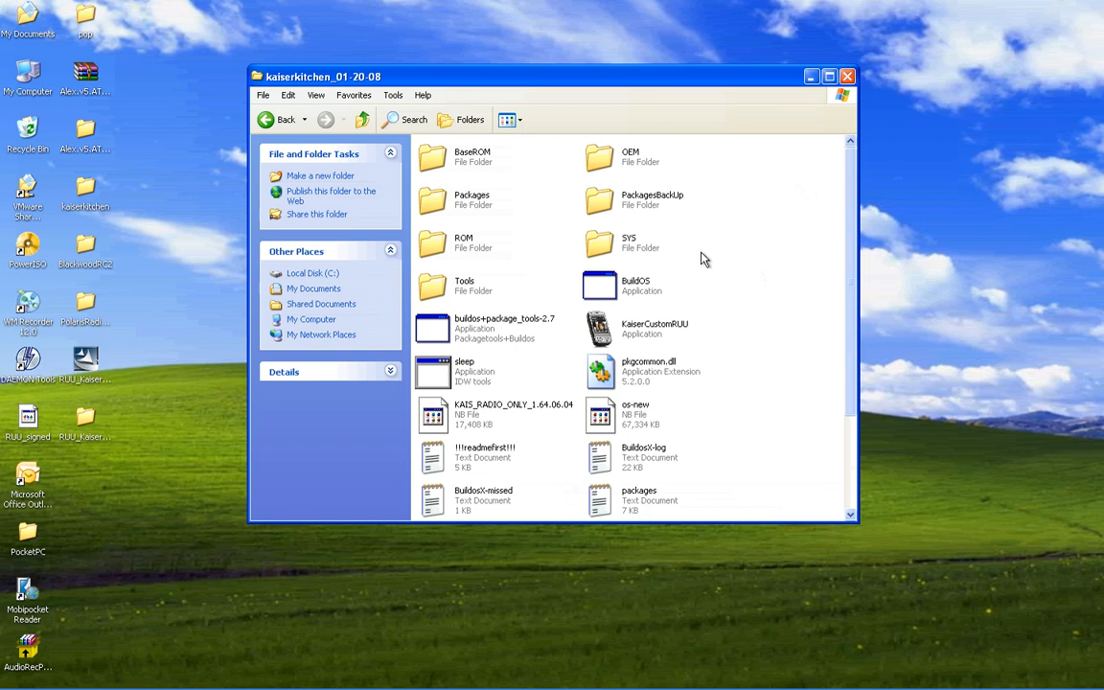
mouse_move(713, 267)
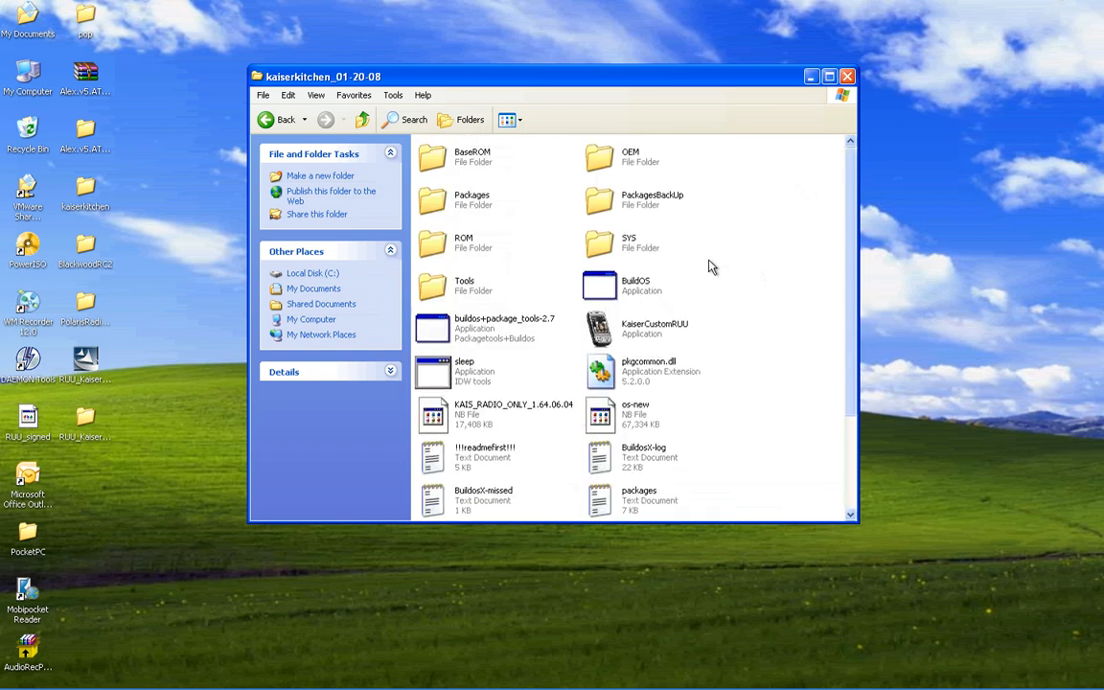
mouse_move(667, 201)
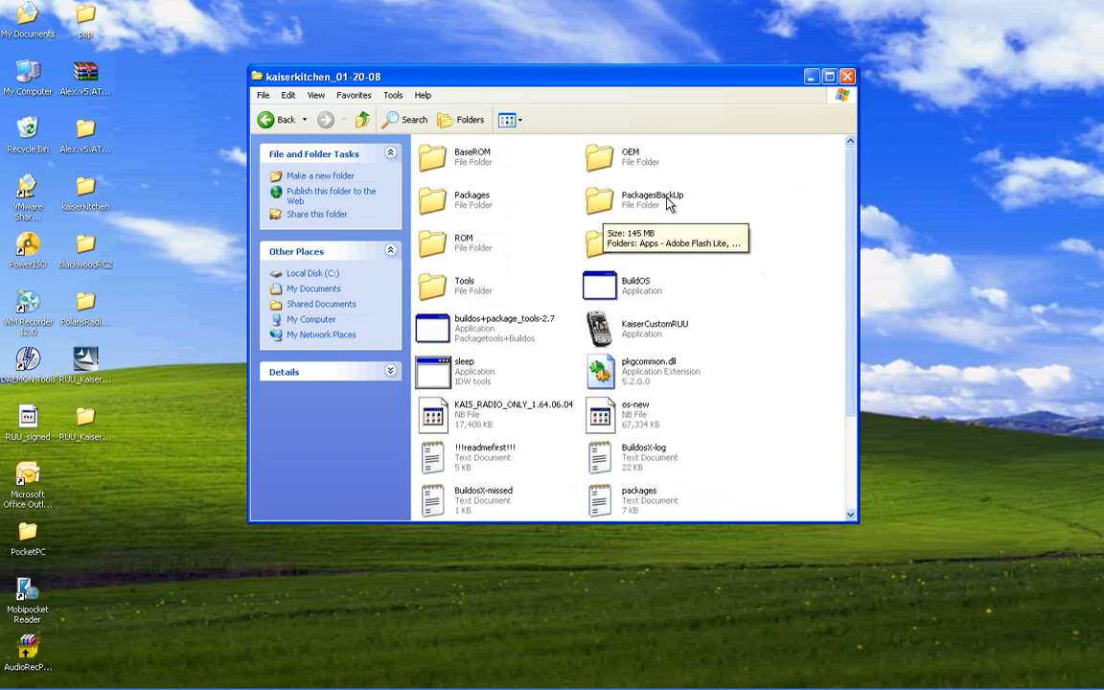
click(471, 201)
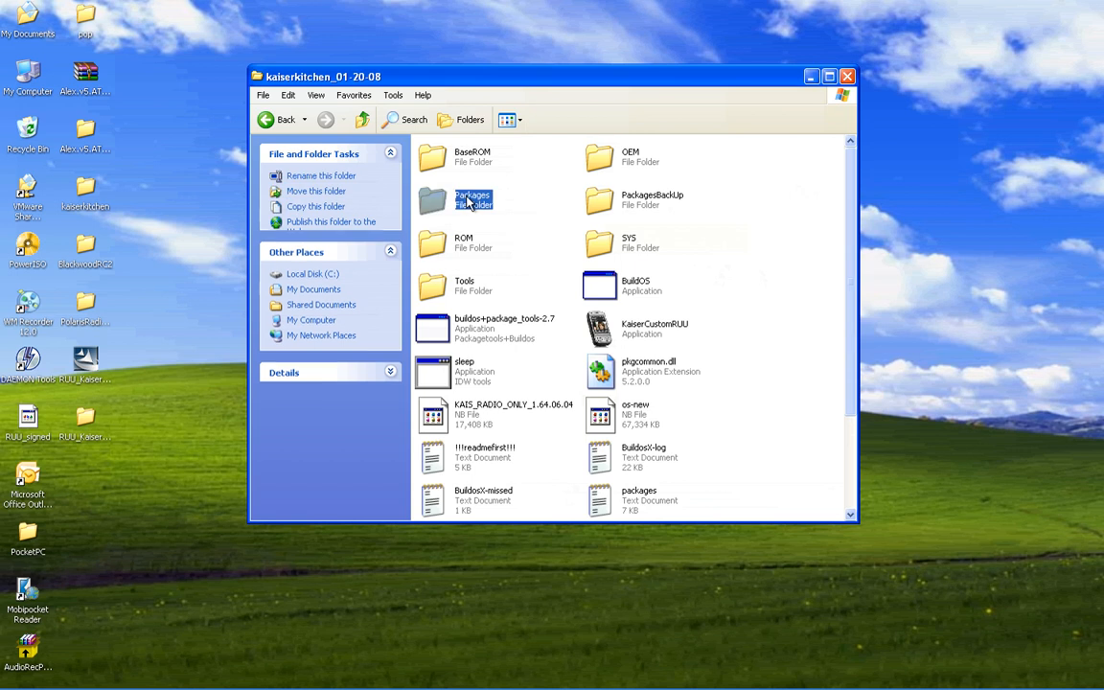
double_click(472, 199)
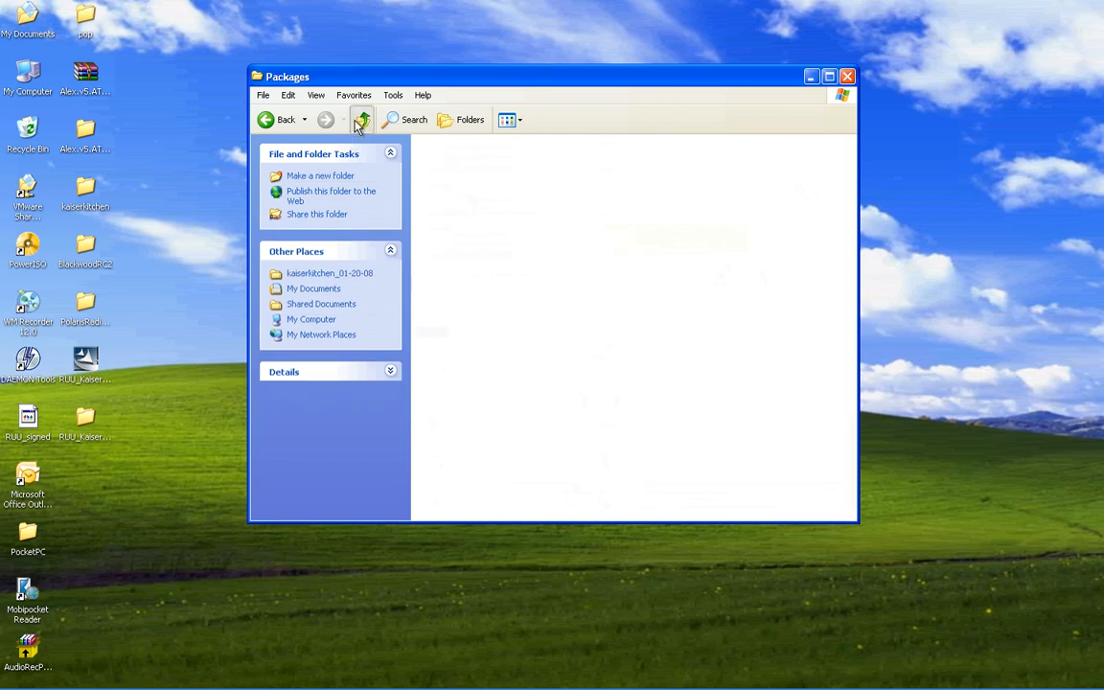
click(362, 118)
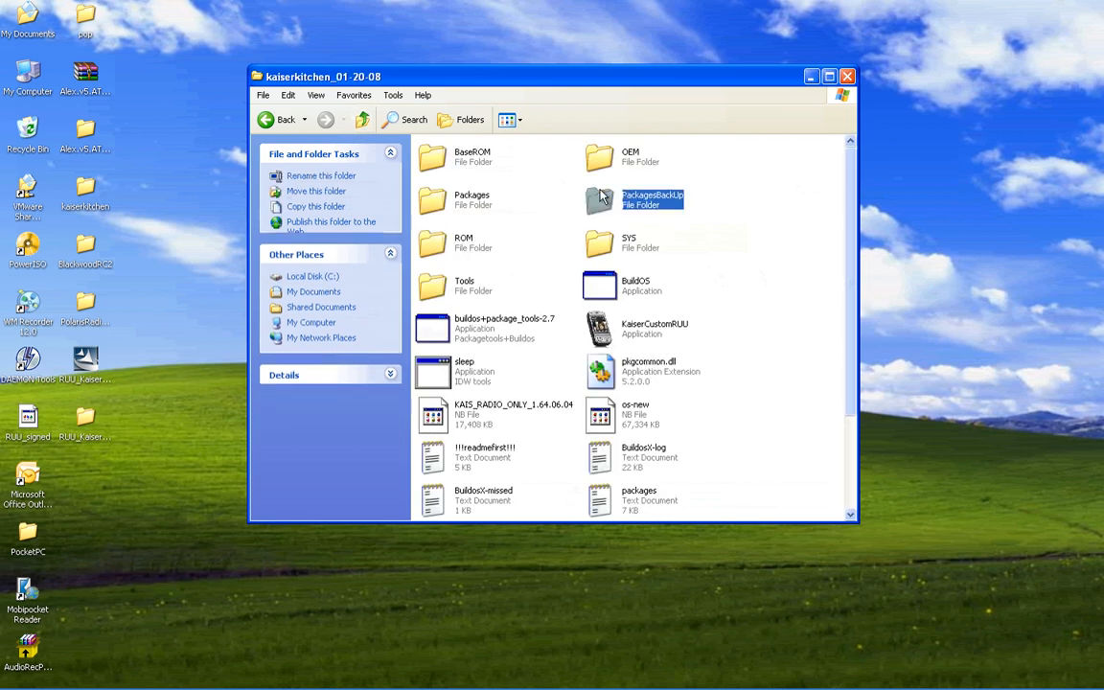
Step: Copy the VisualGPSCEInstall folder from PackagesBackUp and rerun the KITCHEN script
double_click(652, 202)
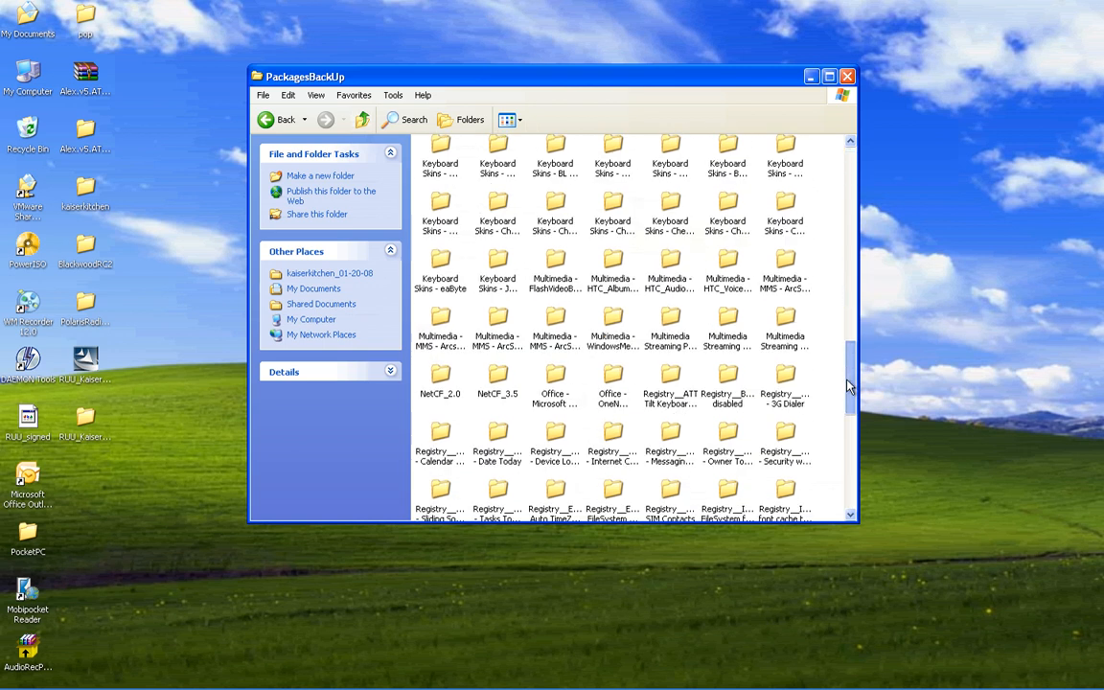
scroll(down, 3)
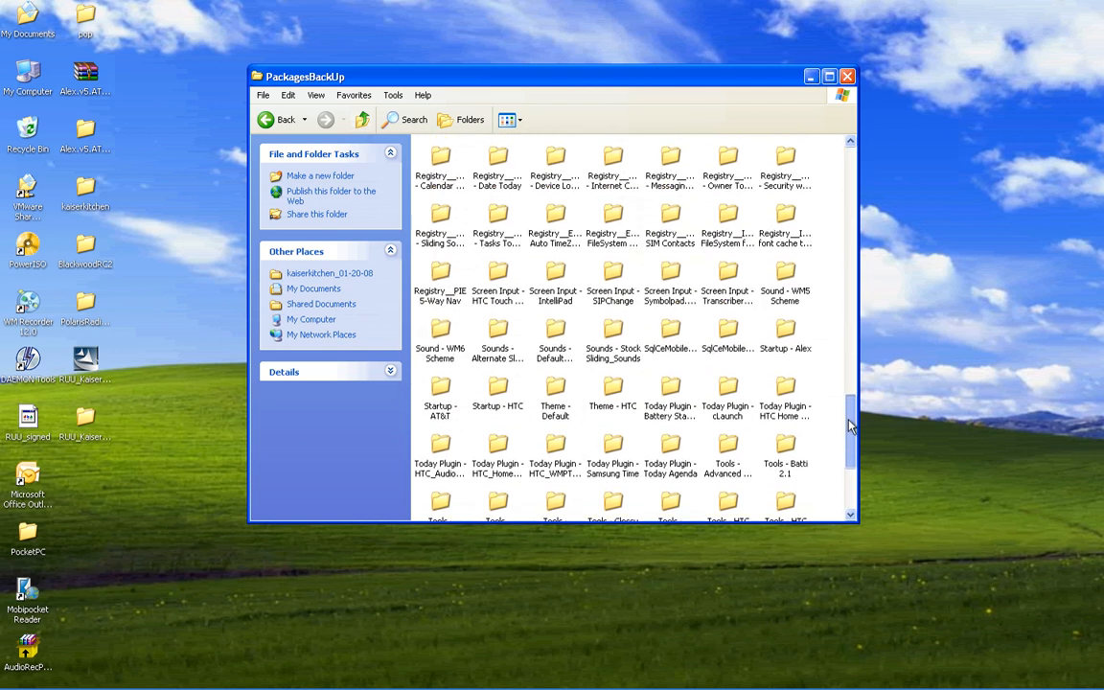
scroll(down, 3)
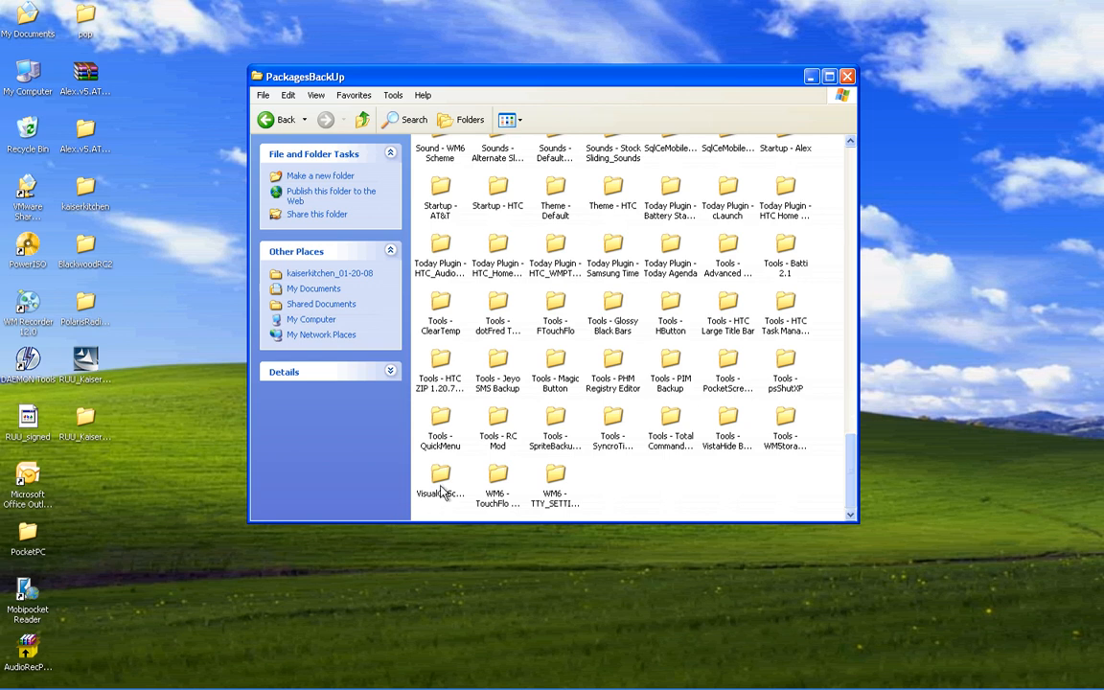
right_click(441, 483)
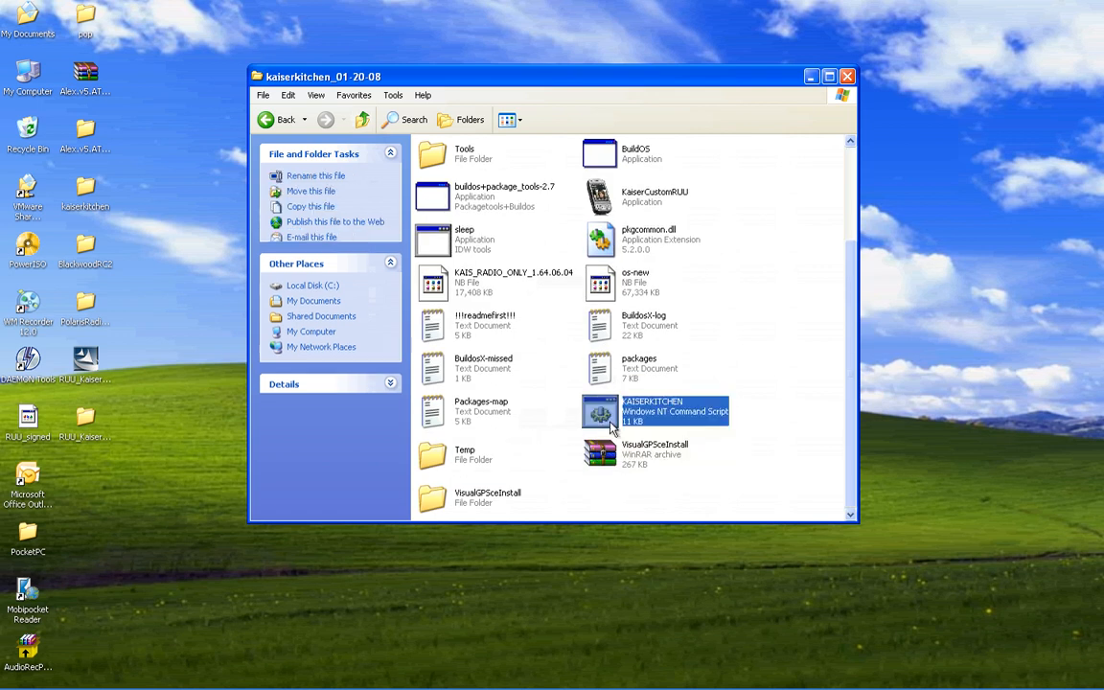
double_click(598, 412)
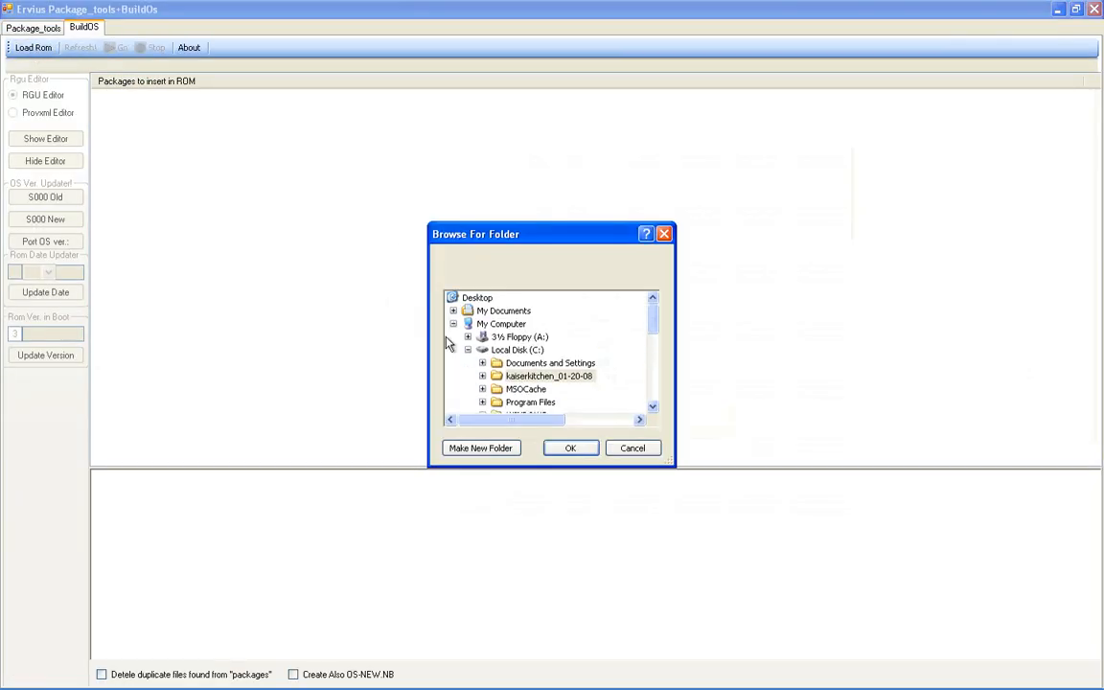
Step: Reload the kaiserkitchen_01-20-08 folder so VisualGPSceInstall appears checked under Apps
double_click(548, 374)
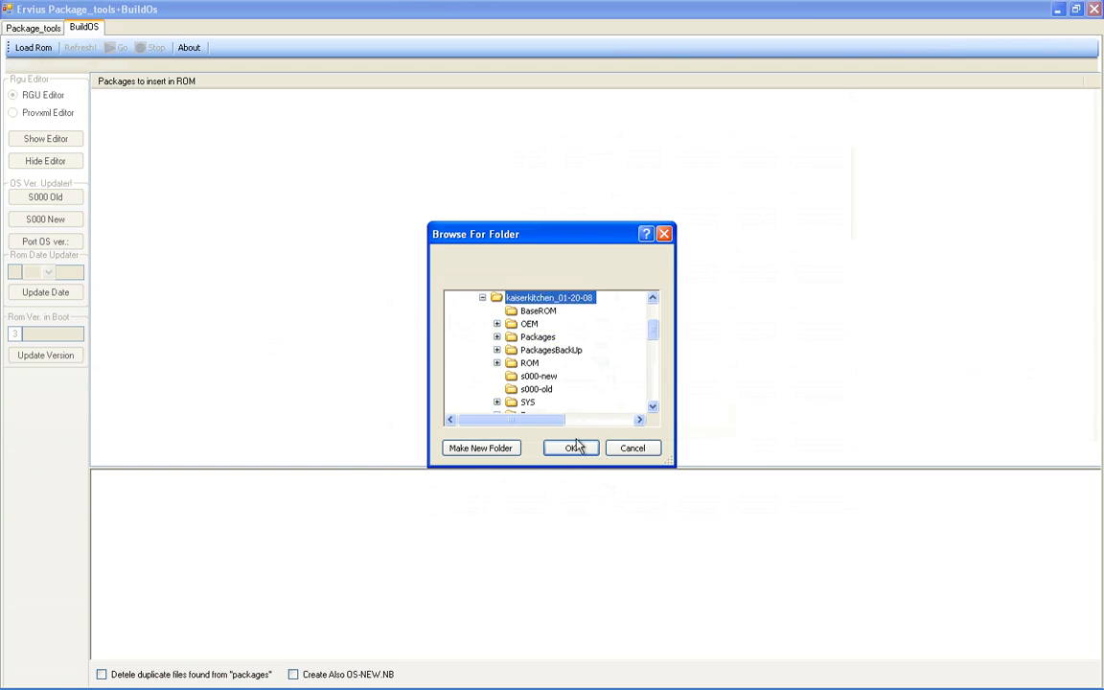
click(571, 449)
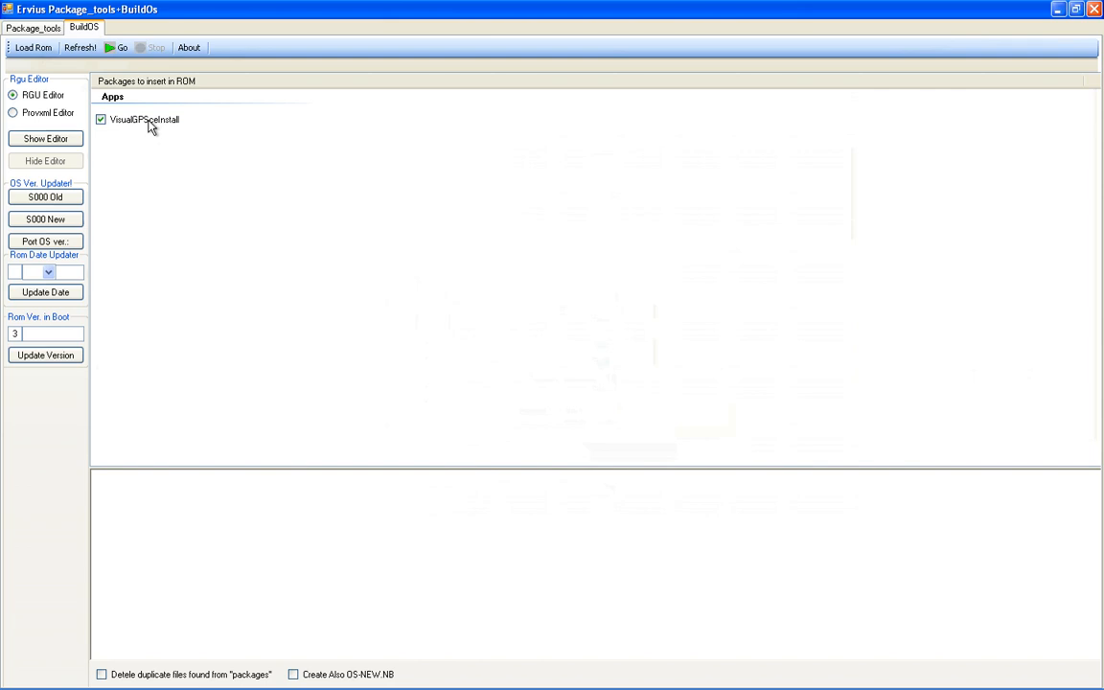
mouse_move(176, 138)
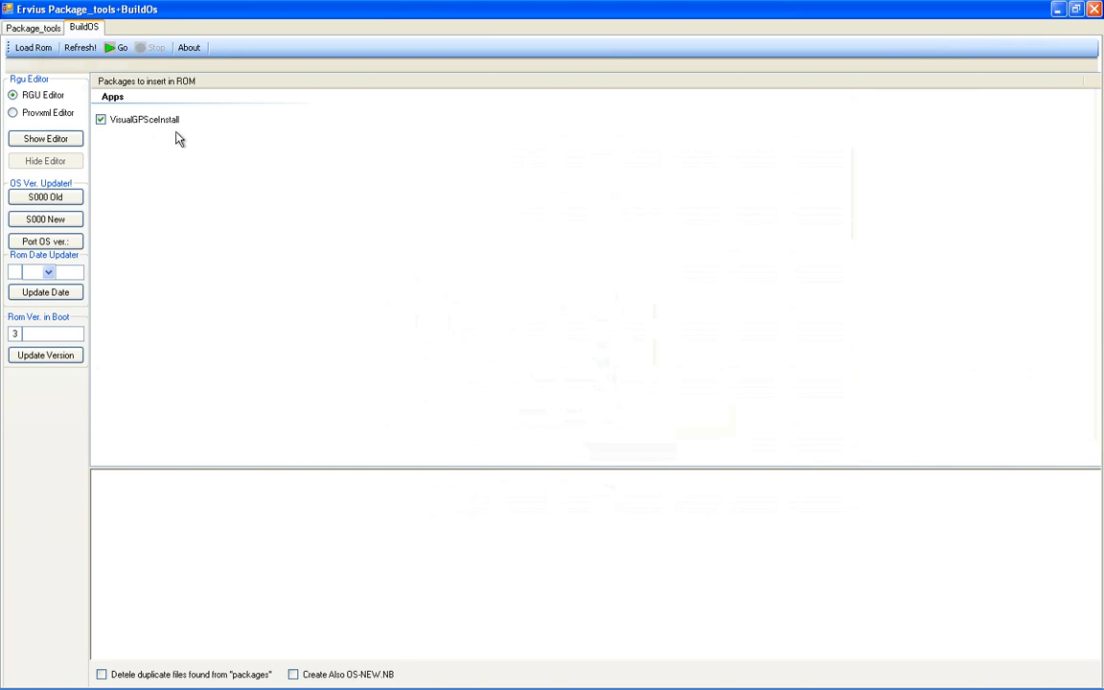
mouse_move(154, 146)
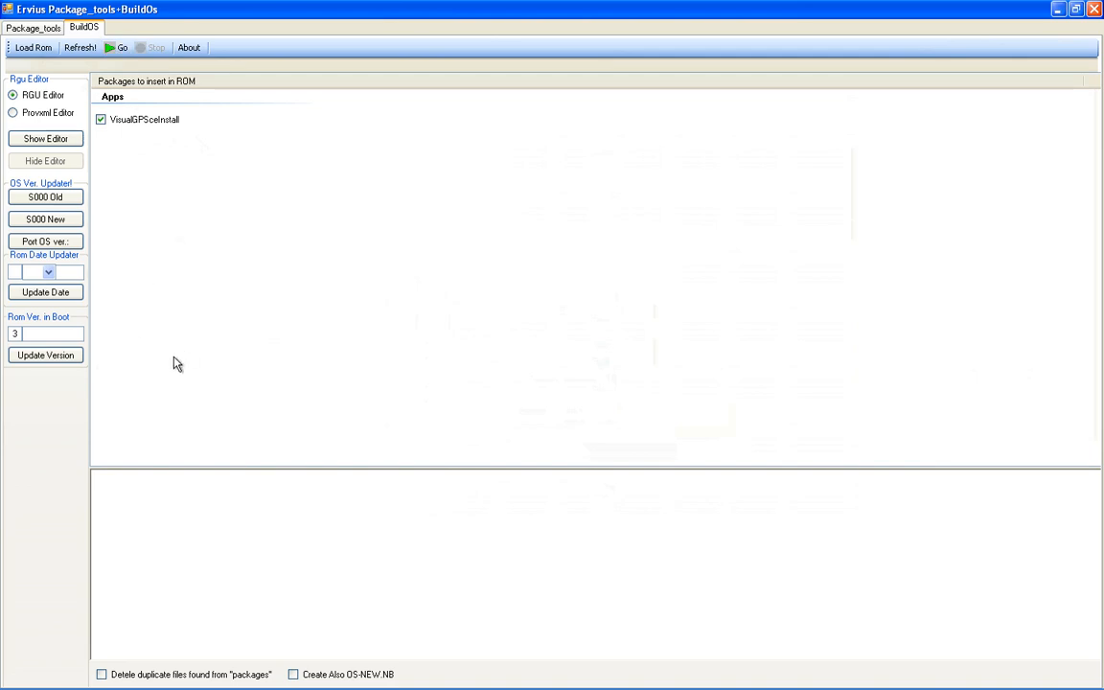
mouse_move(182, 355)
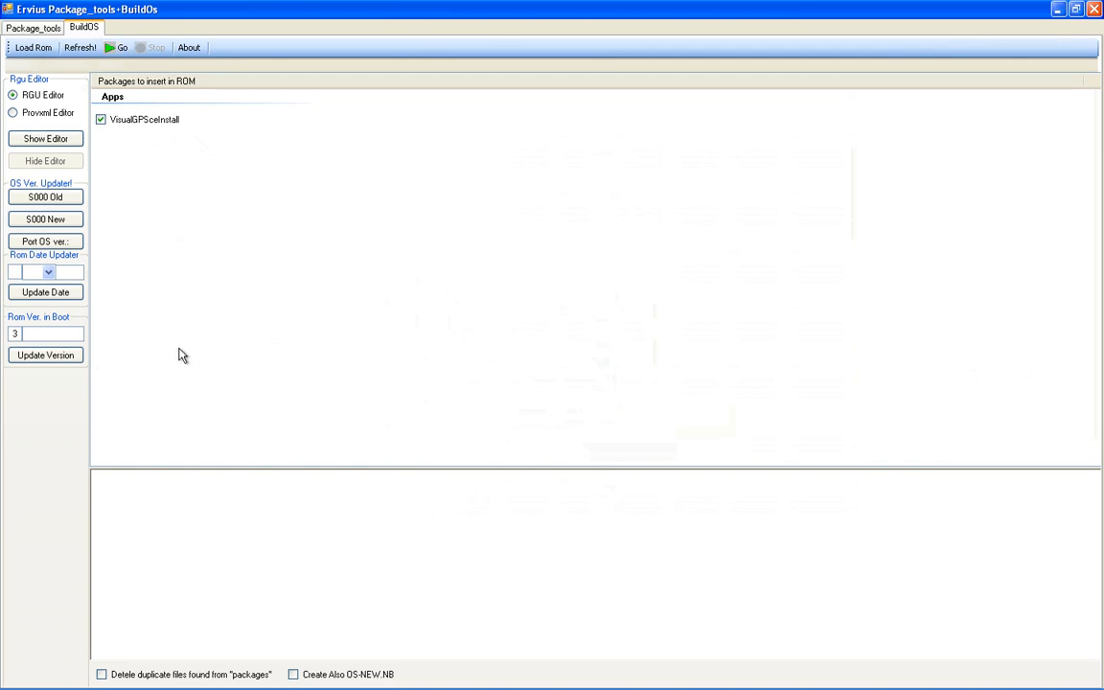
mouse_move(180, 345)
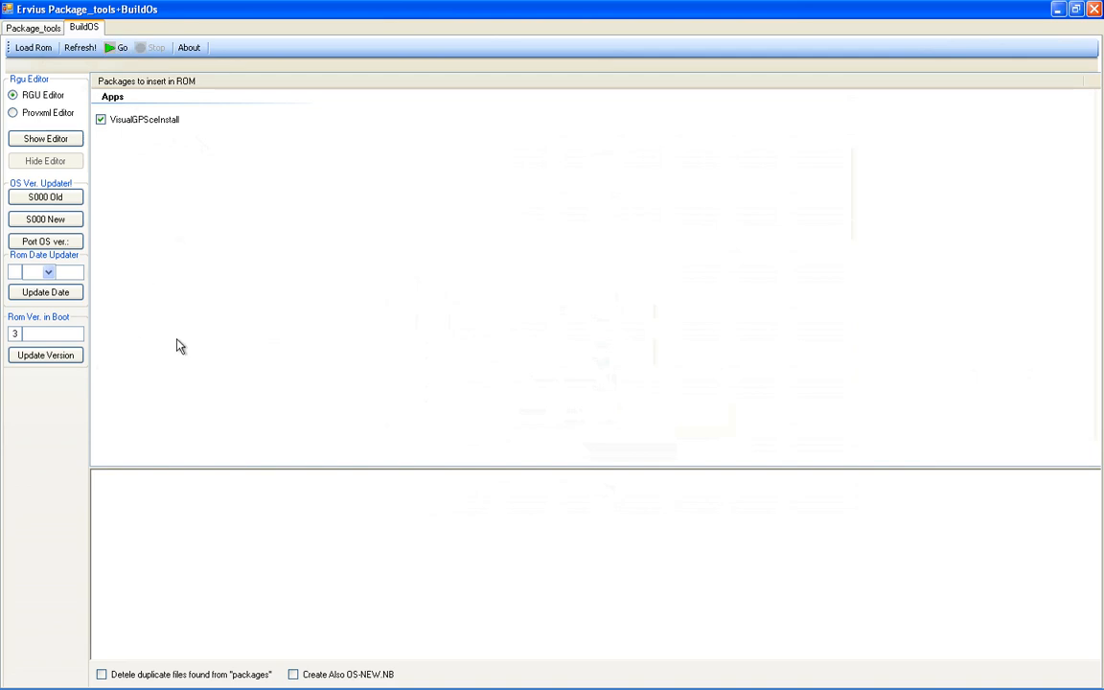